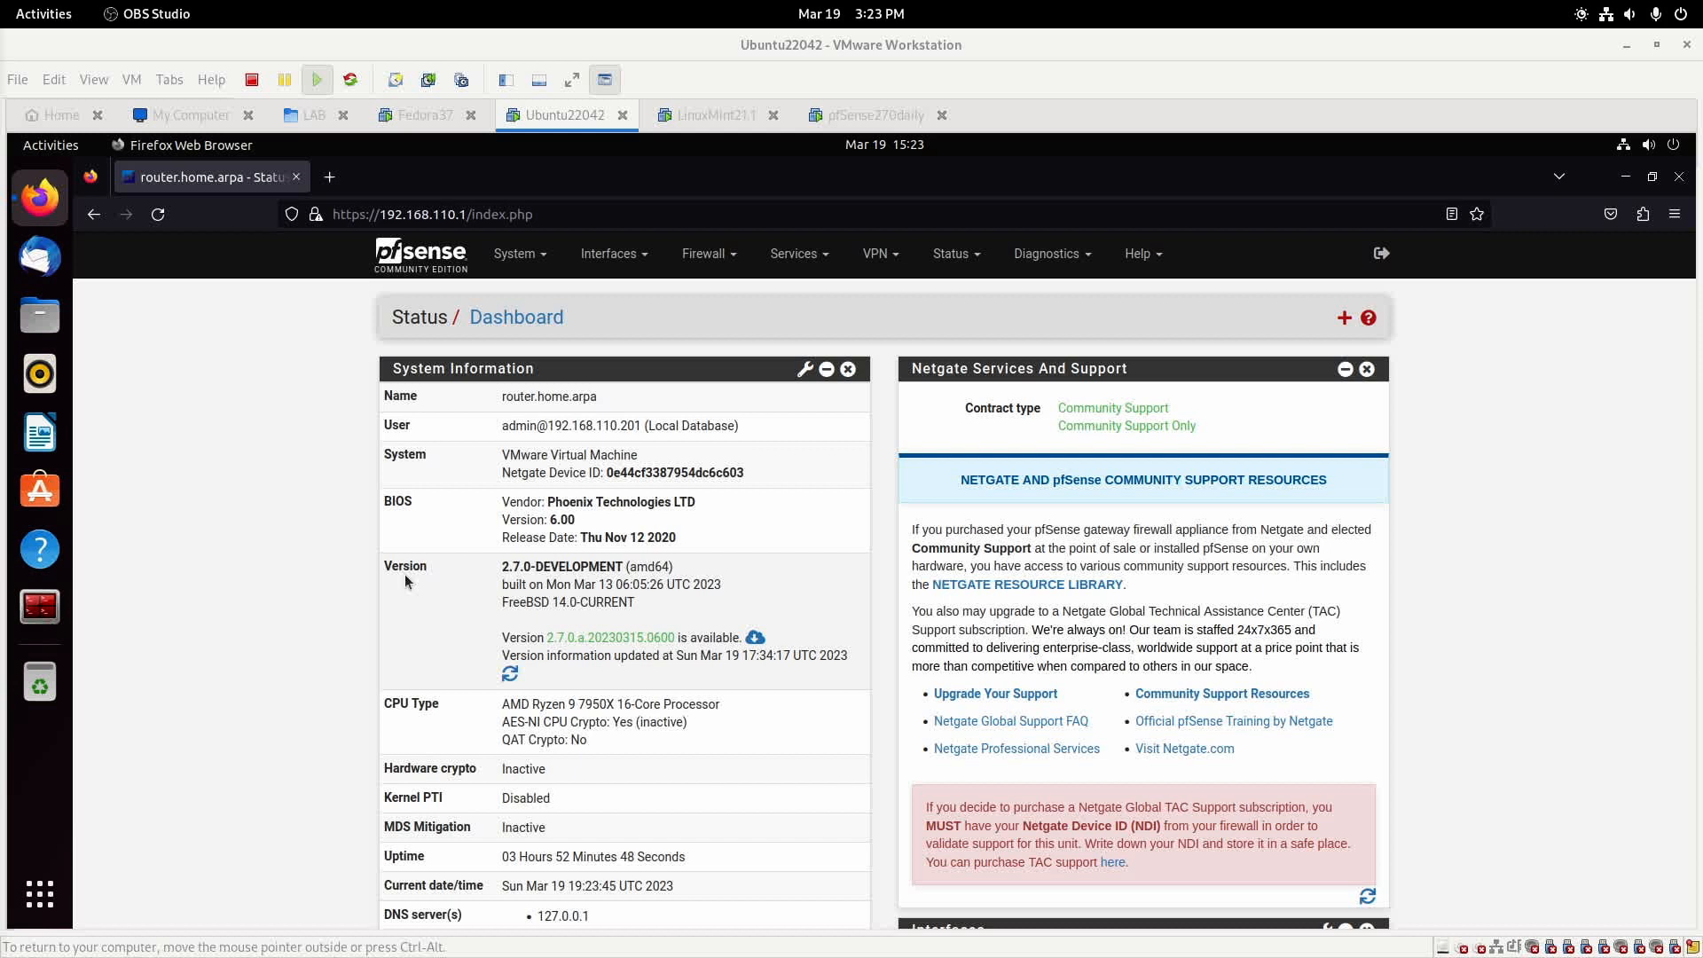
pyautogui.moveTo(623, 344)
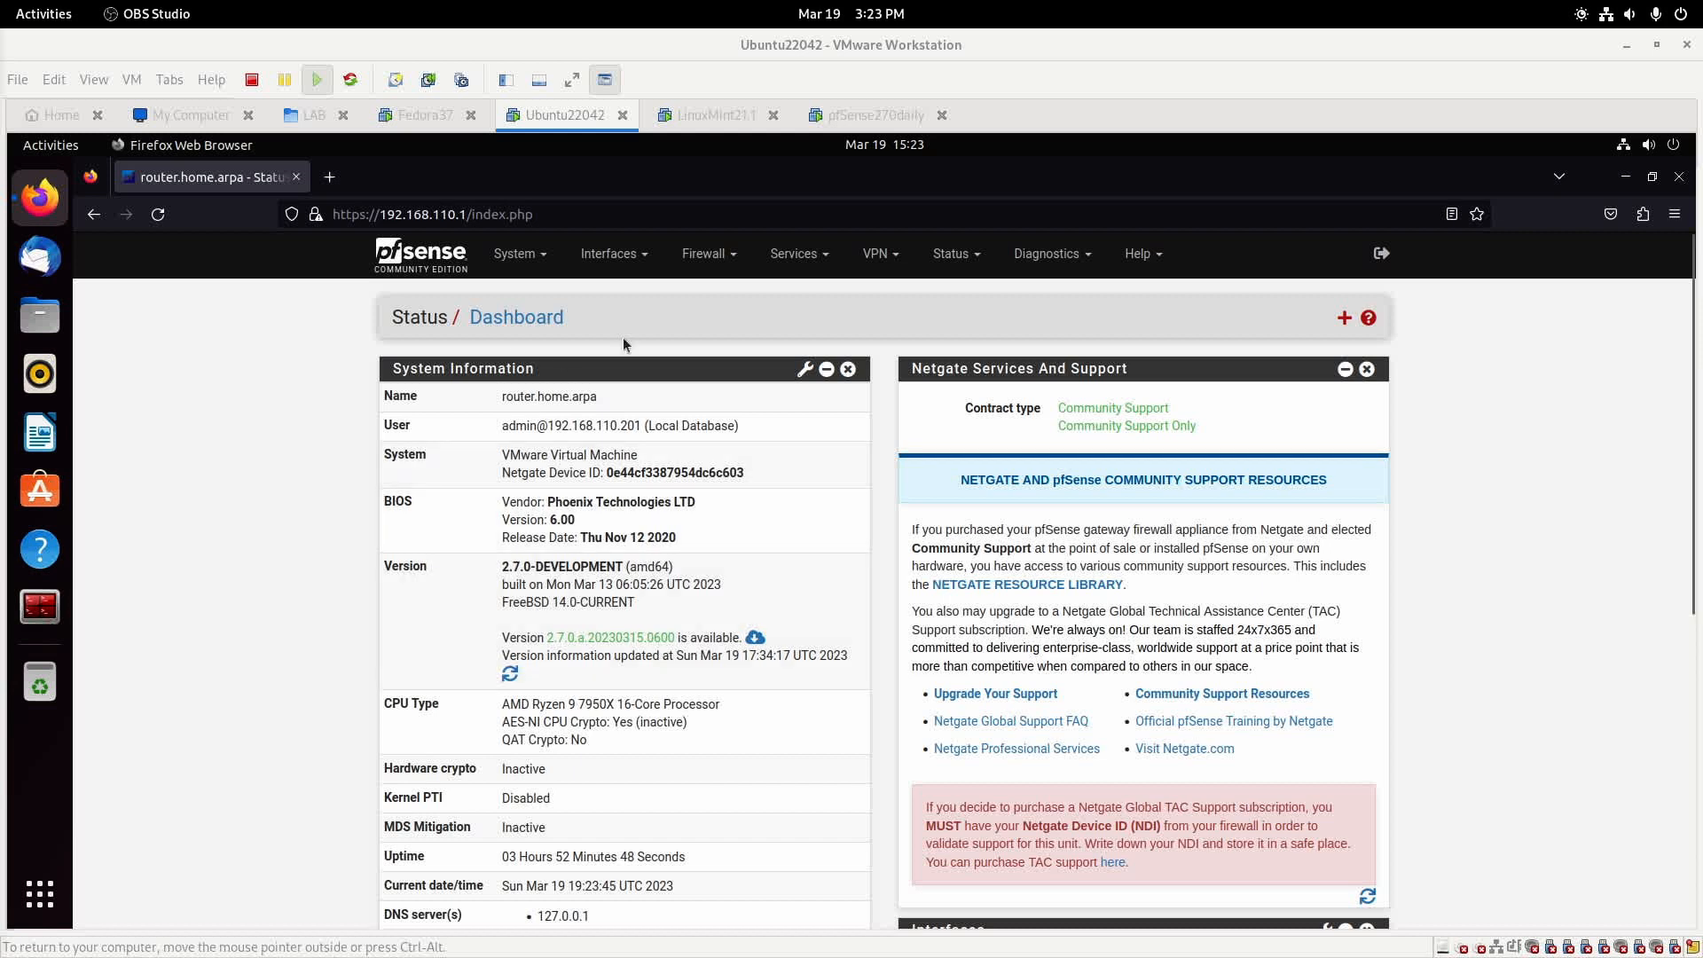
pyautogui.moveTo(848, 701)
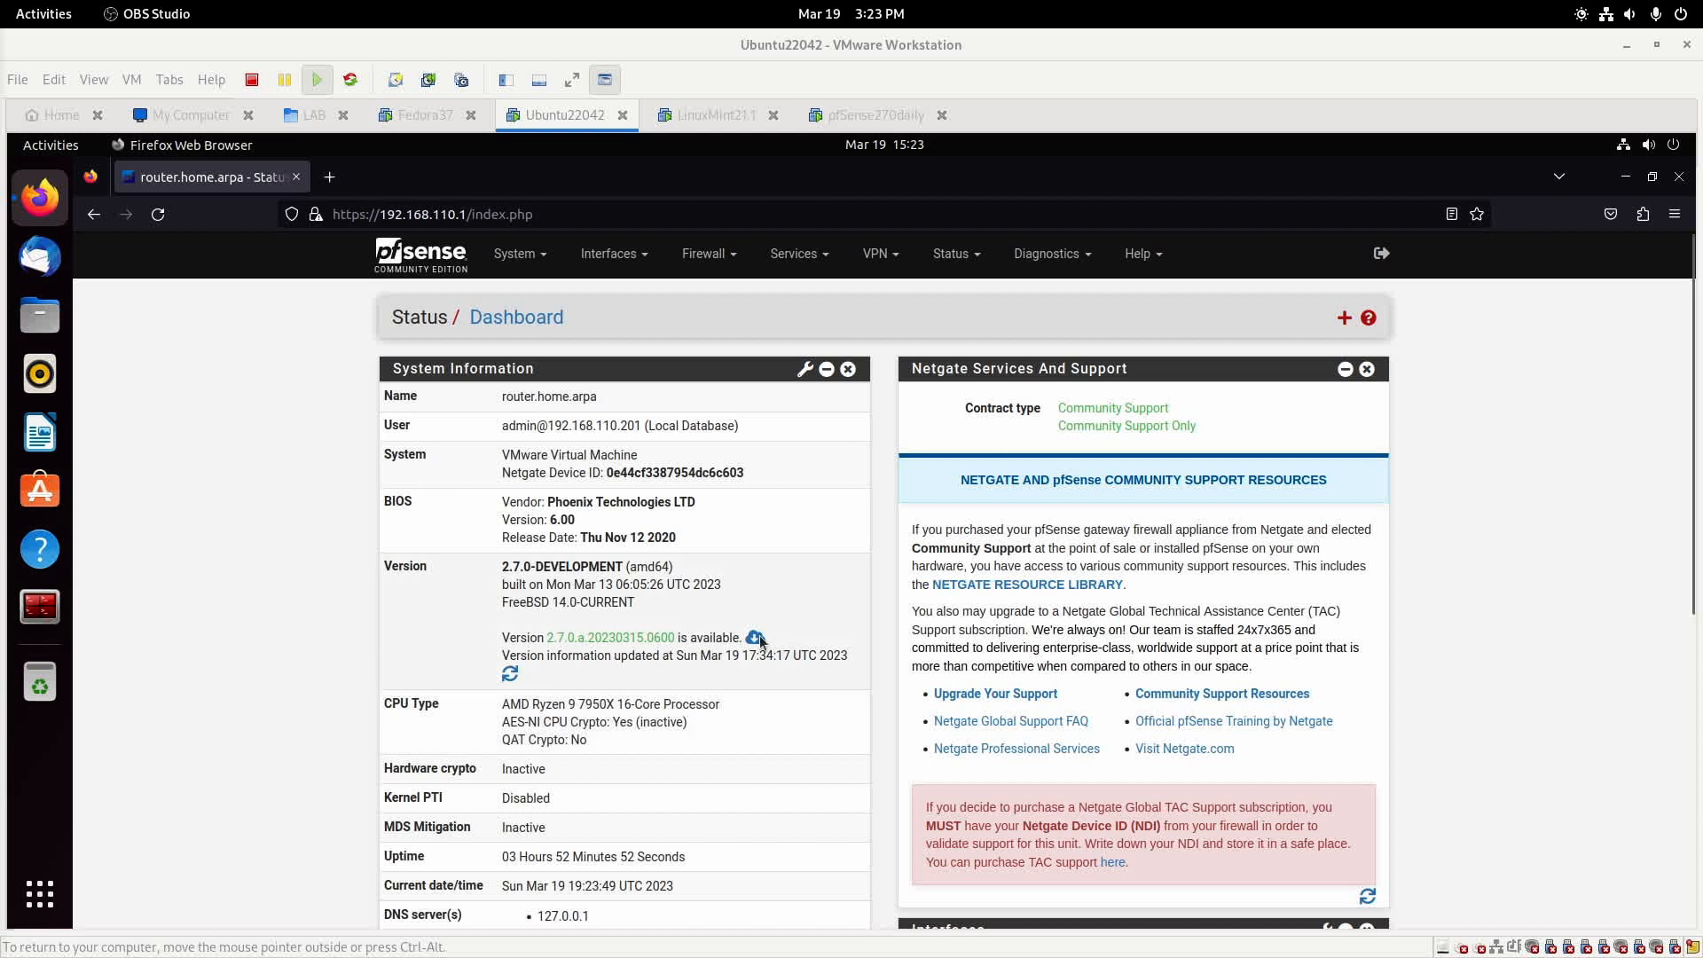
pyautogui.moveTo(761, 640)
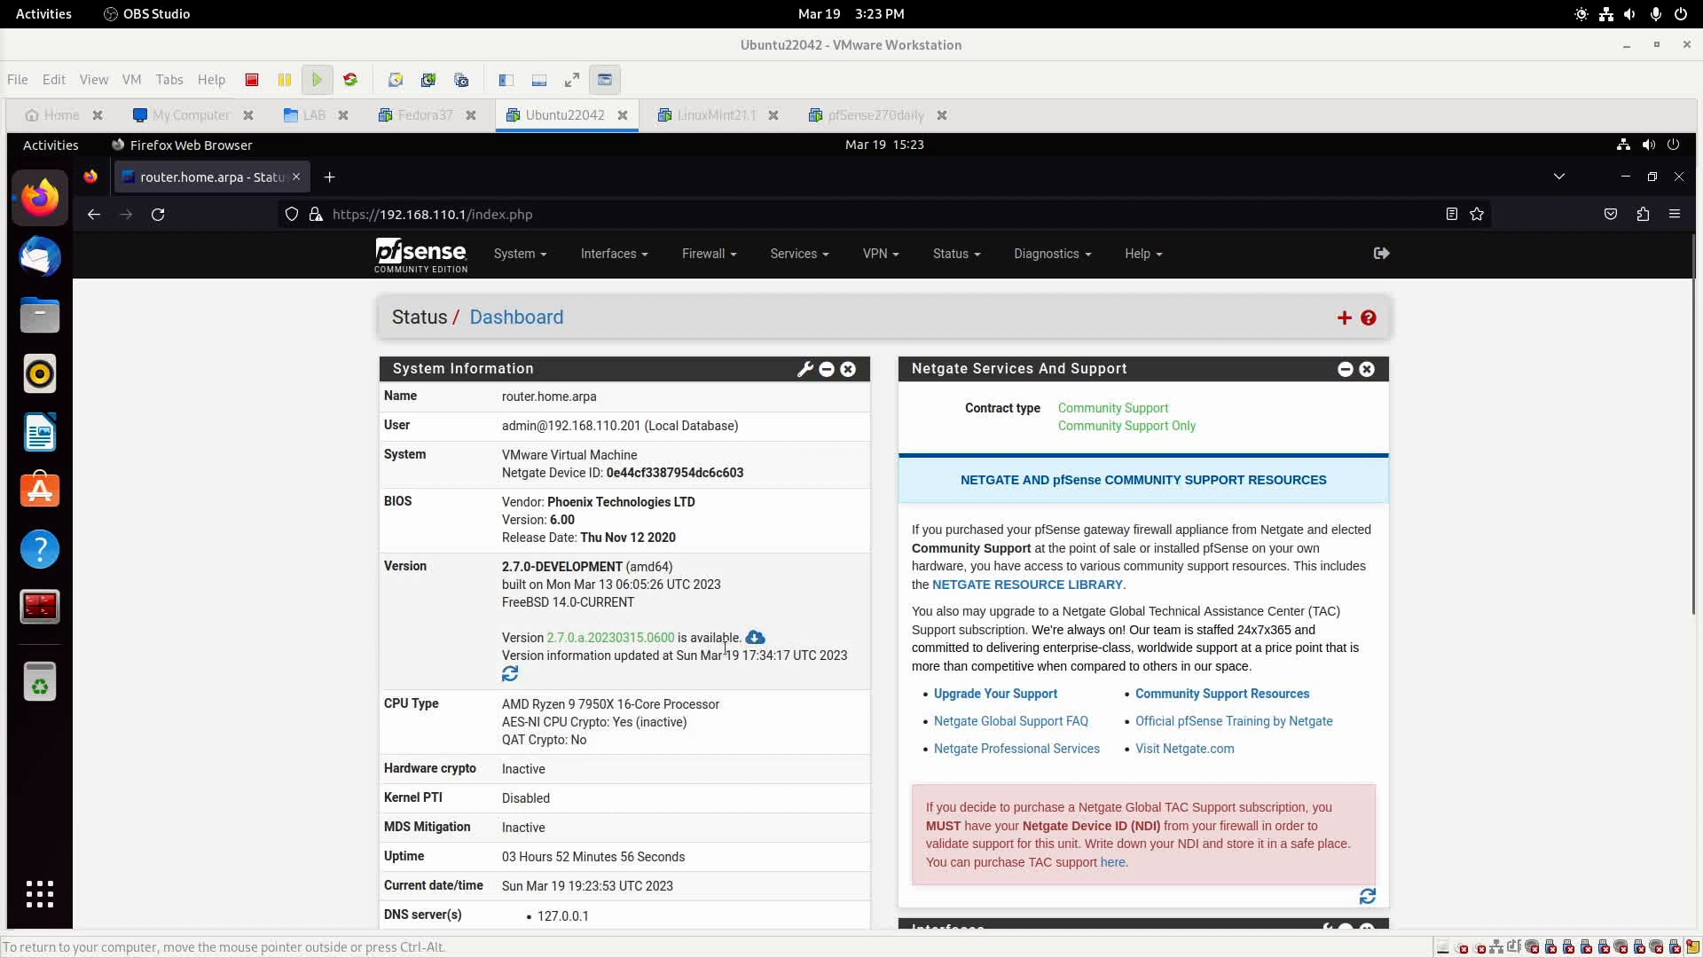
pyautogui.moveTo(755, 638)
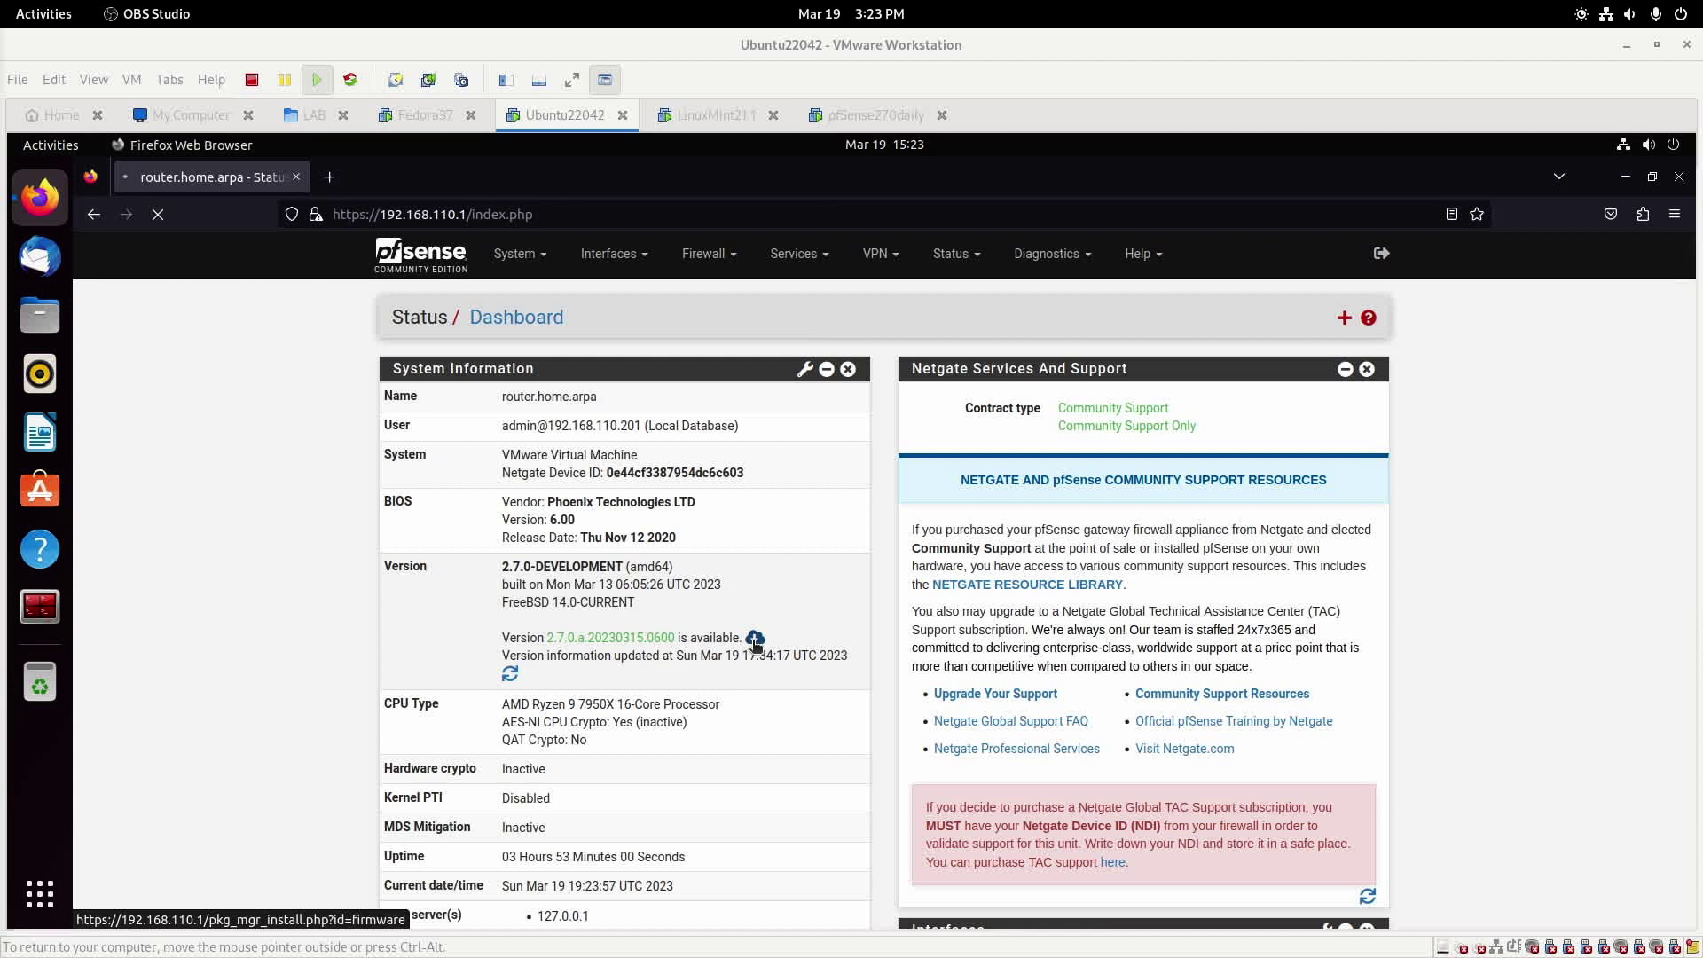
# - Confirm the firmware update from 2.7.0.a.20230313.0600 to 2.7.0.a.20230315.0600 on the DEVEL branch
pyautogui.click(756, 639)
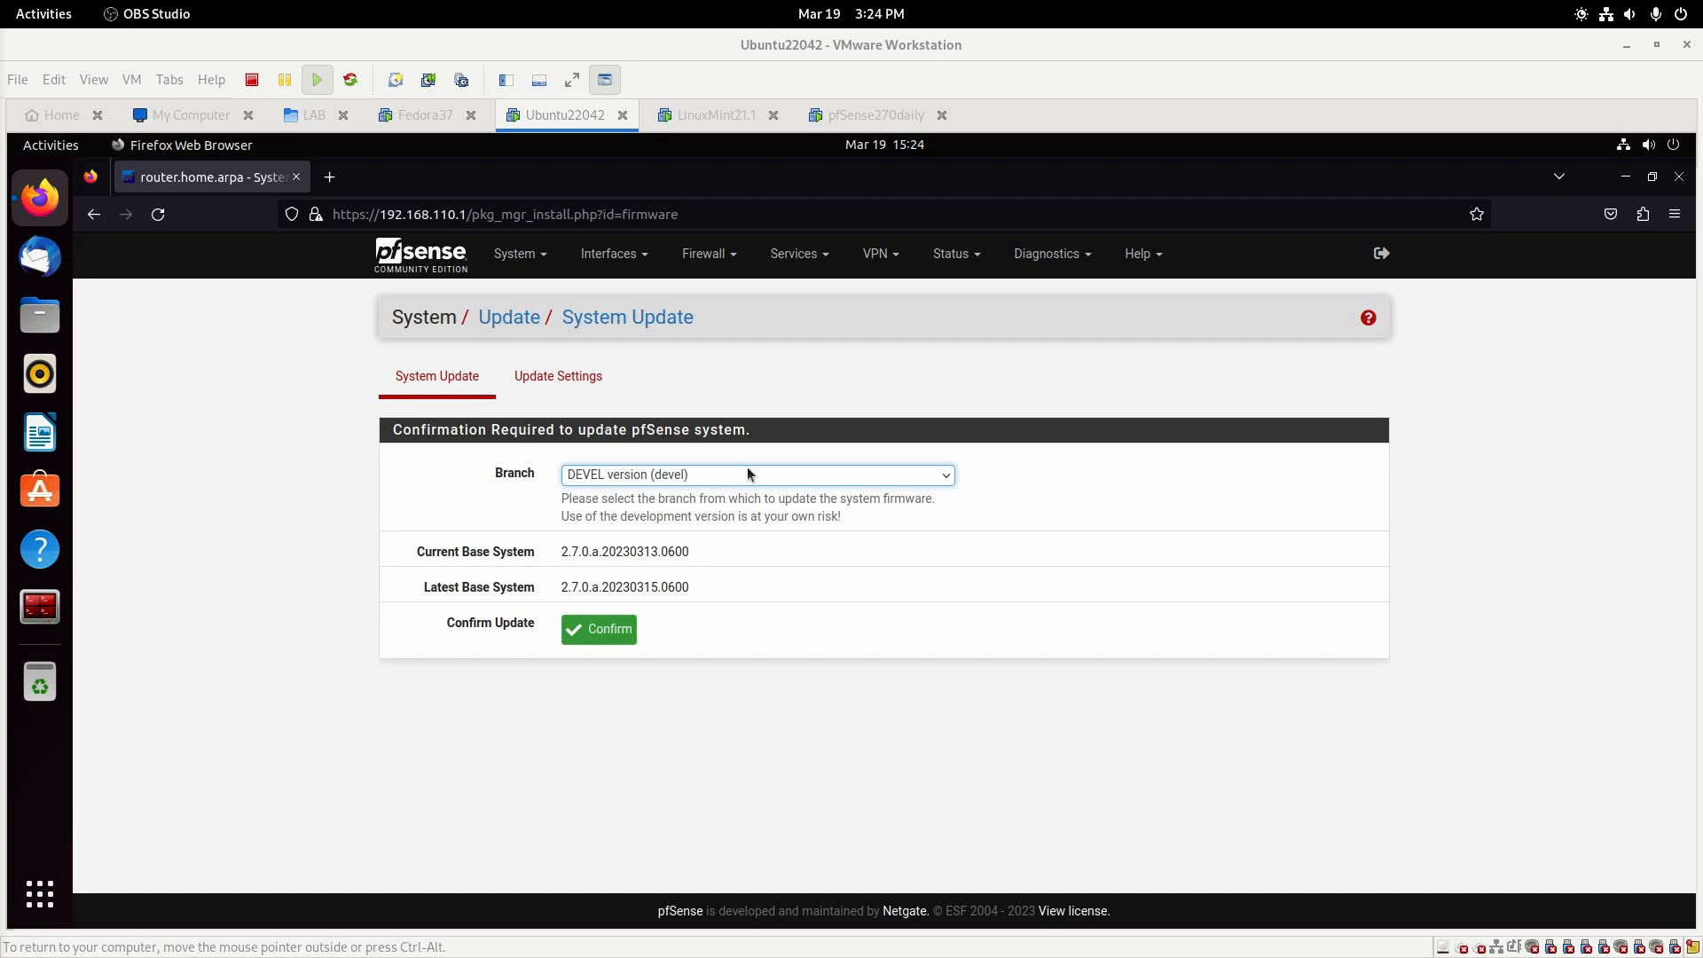
pyautogui.moveTo(553, 573)
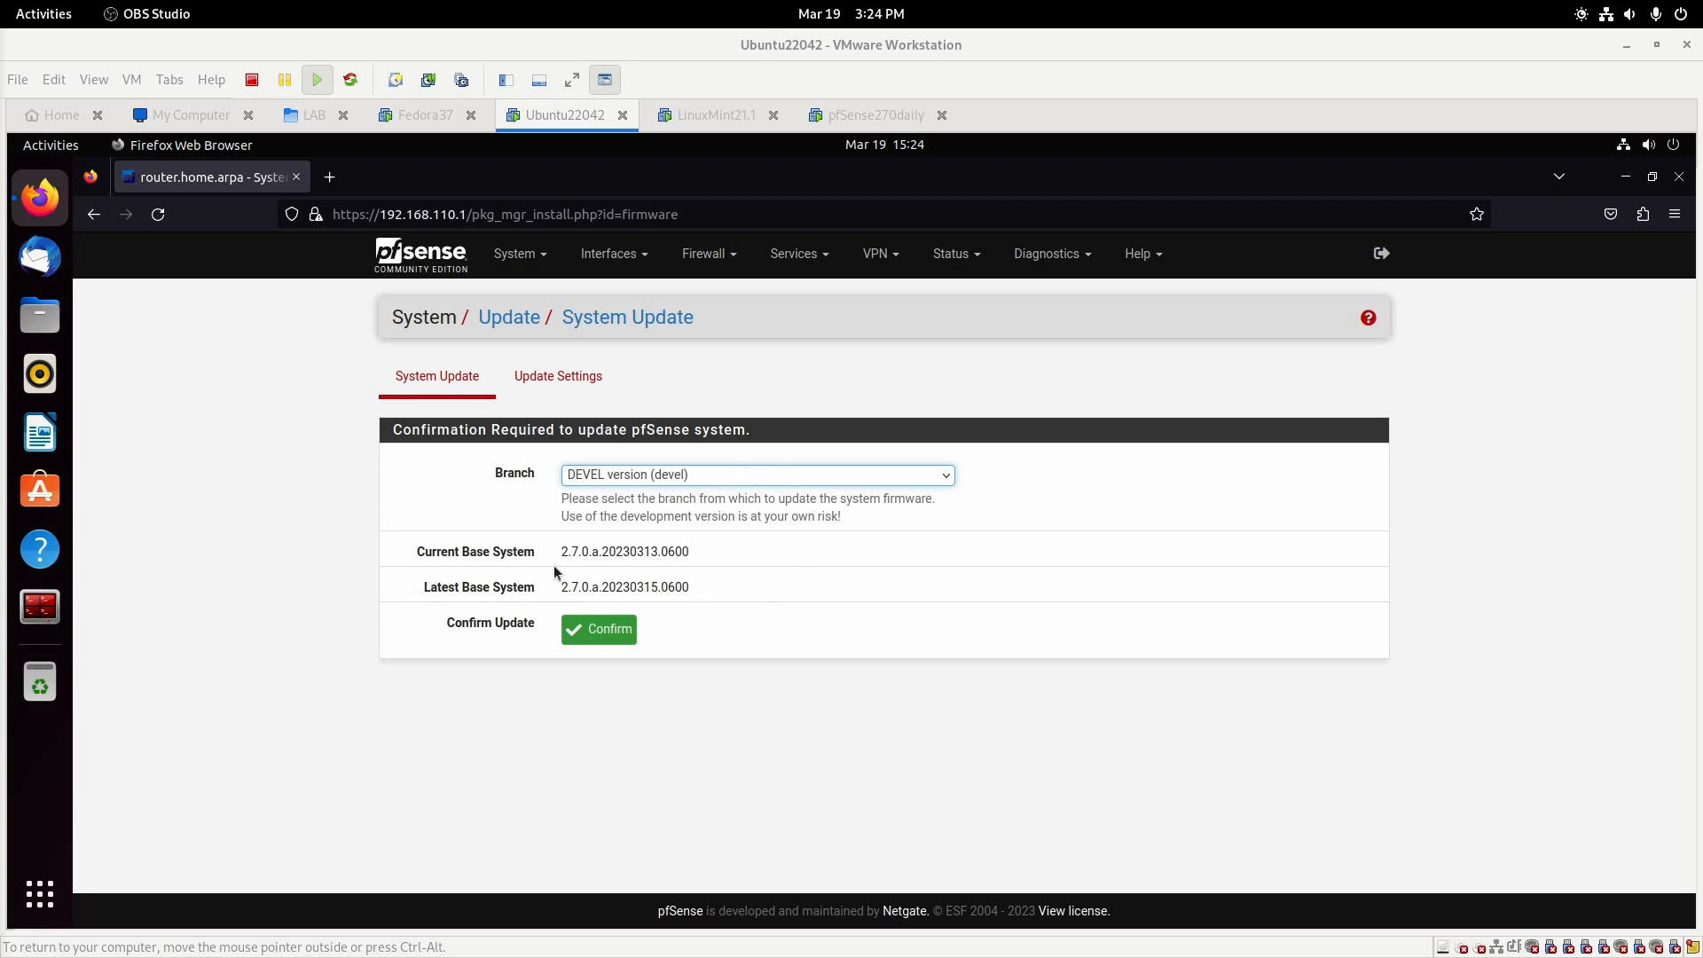
pyautogui.moveTo(665, 570)
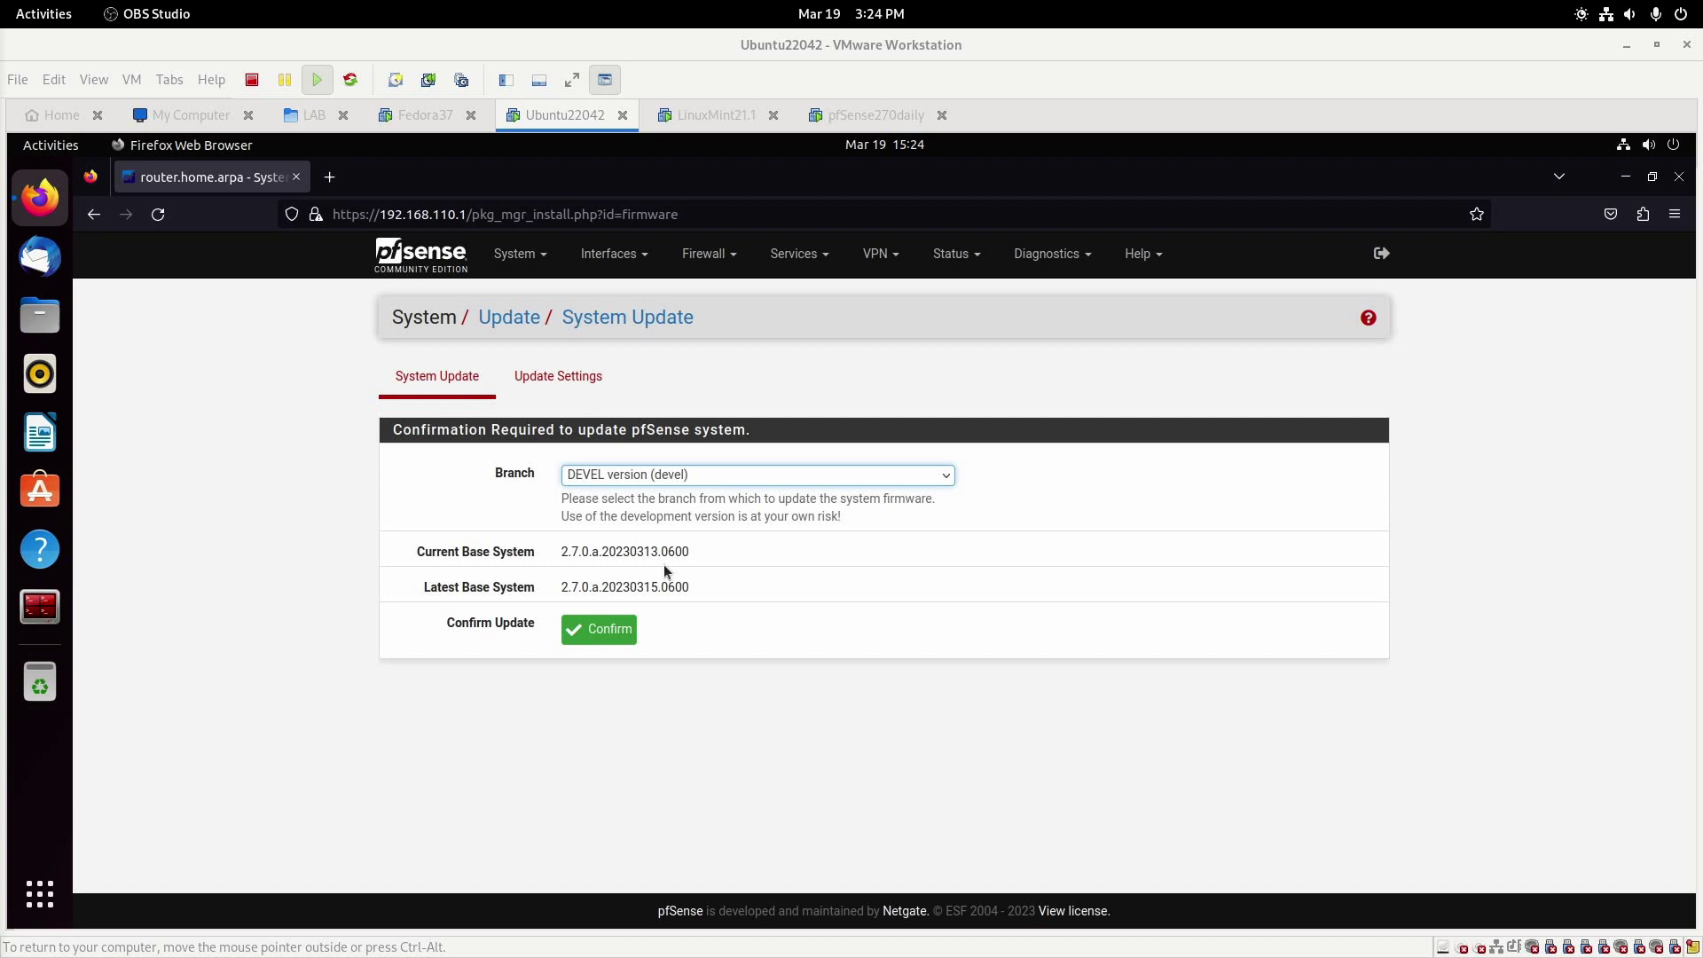
pyautogui.moveTo(660, 592)
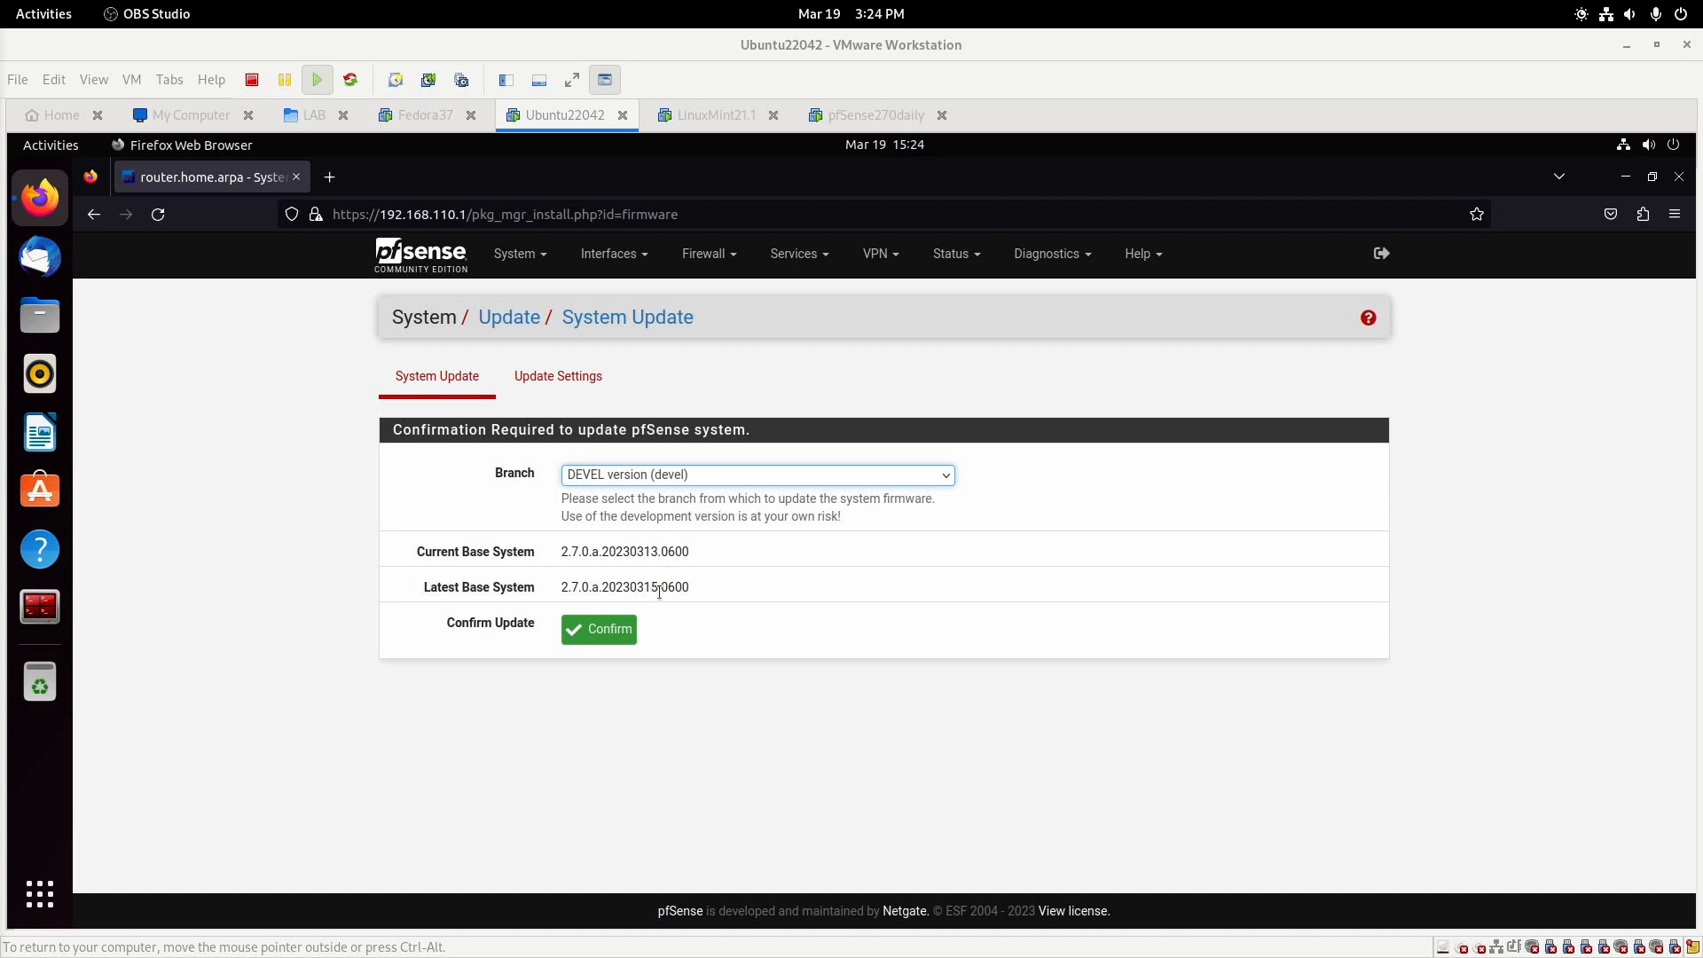
pyautogui.moveTo(607, 630)
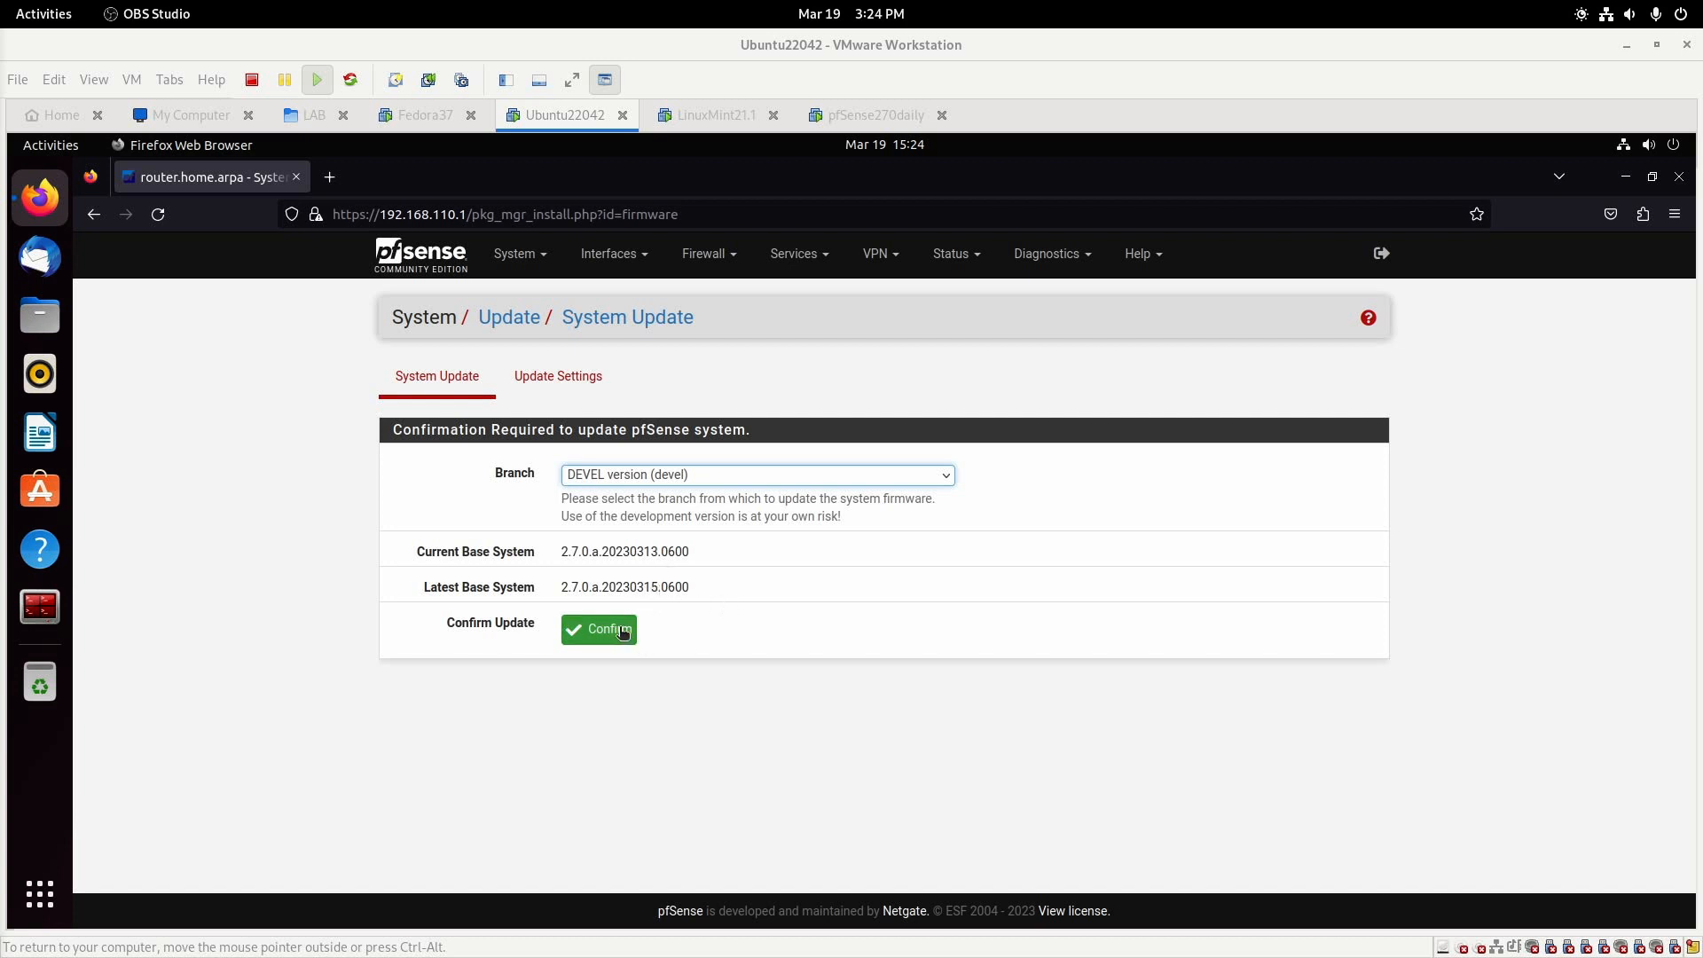
pyautogui.click(598, 628)
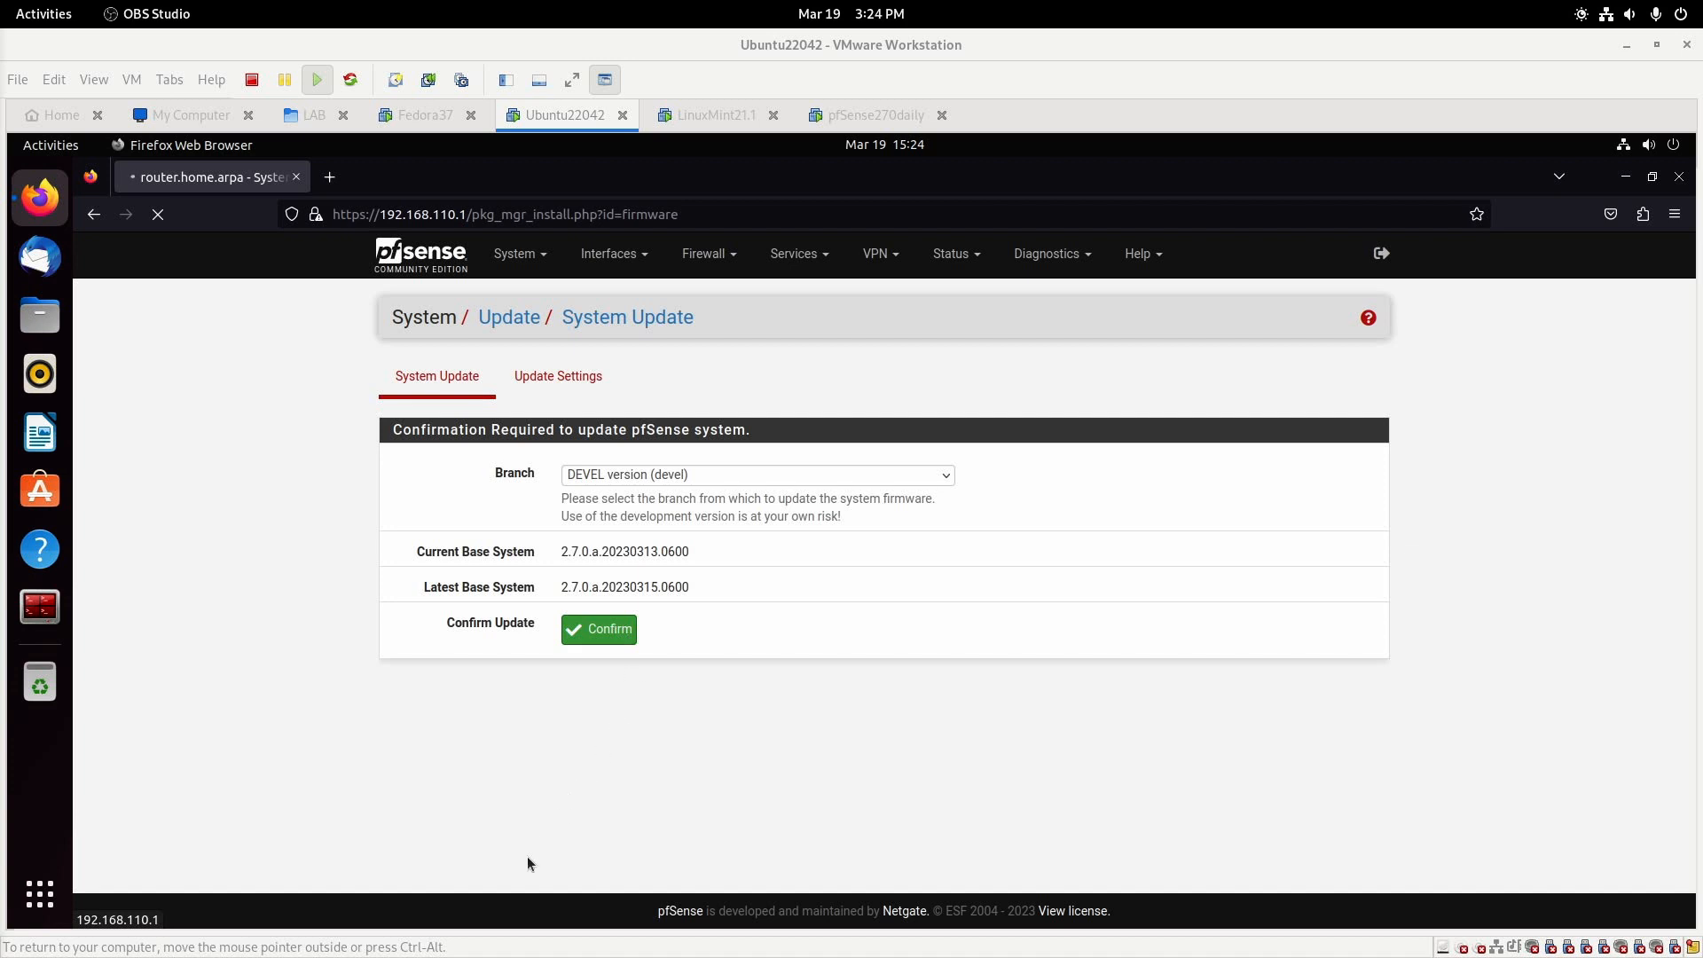
# - Let the kernel upgrade finish and watch the pfSense270daily VM console reboot to 2.7.0-DEVELOPMENT dated Mar 15
pyautogui.click(598, 628)
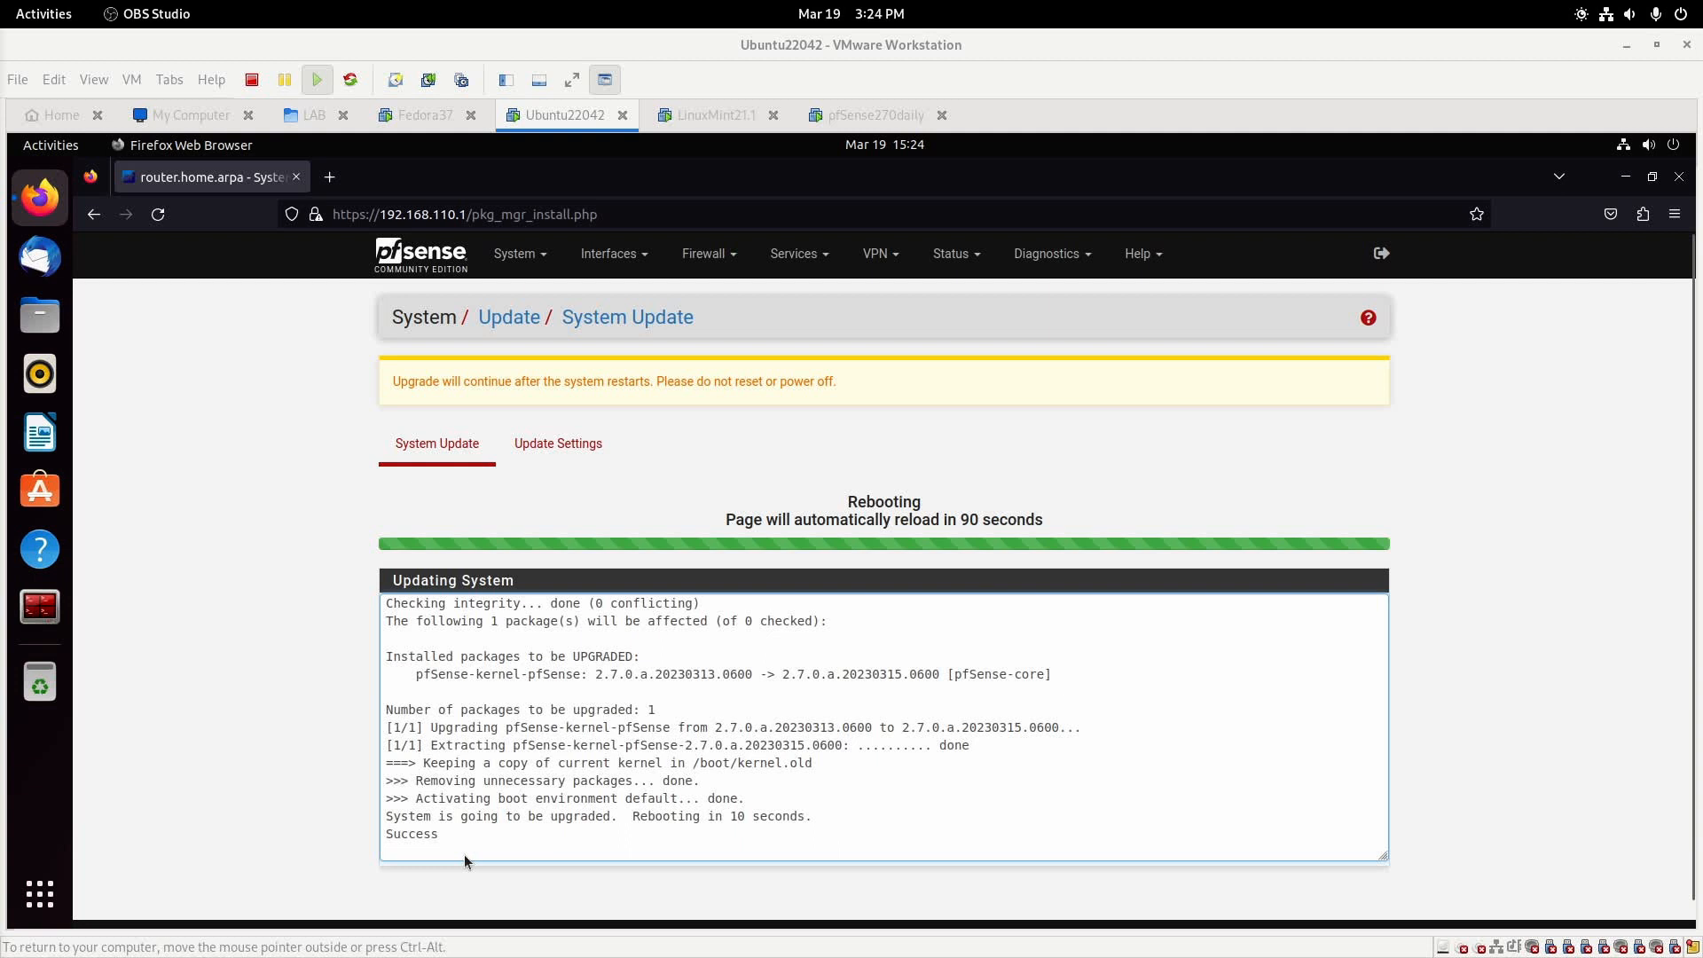
pyautogui.click(875, 116)
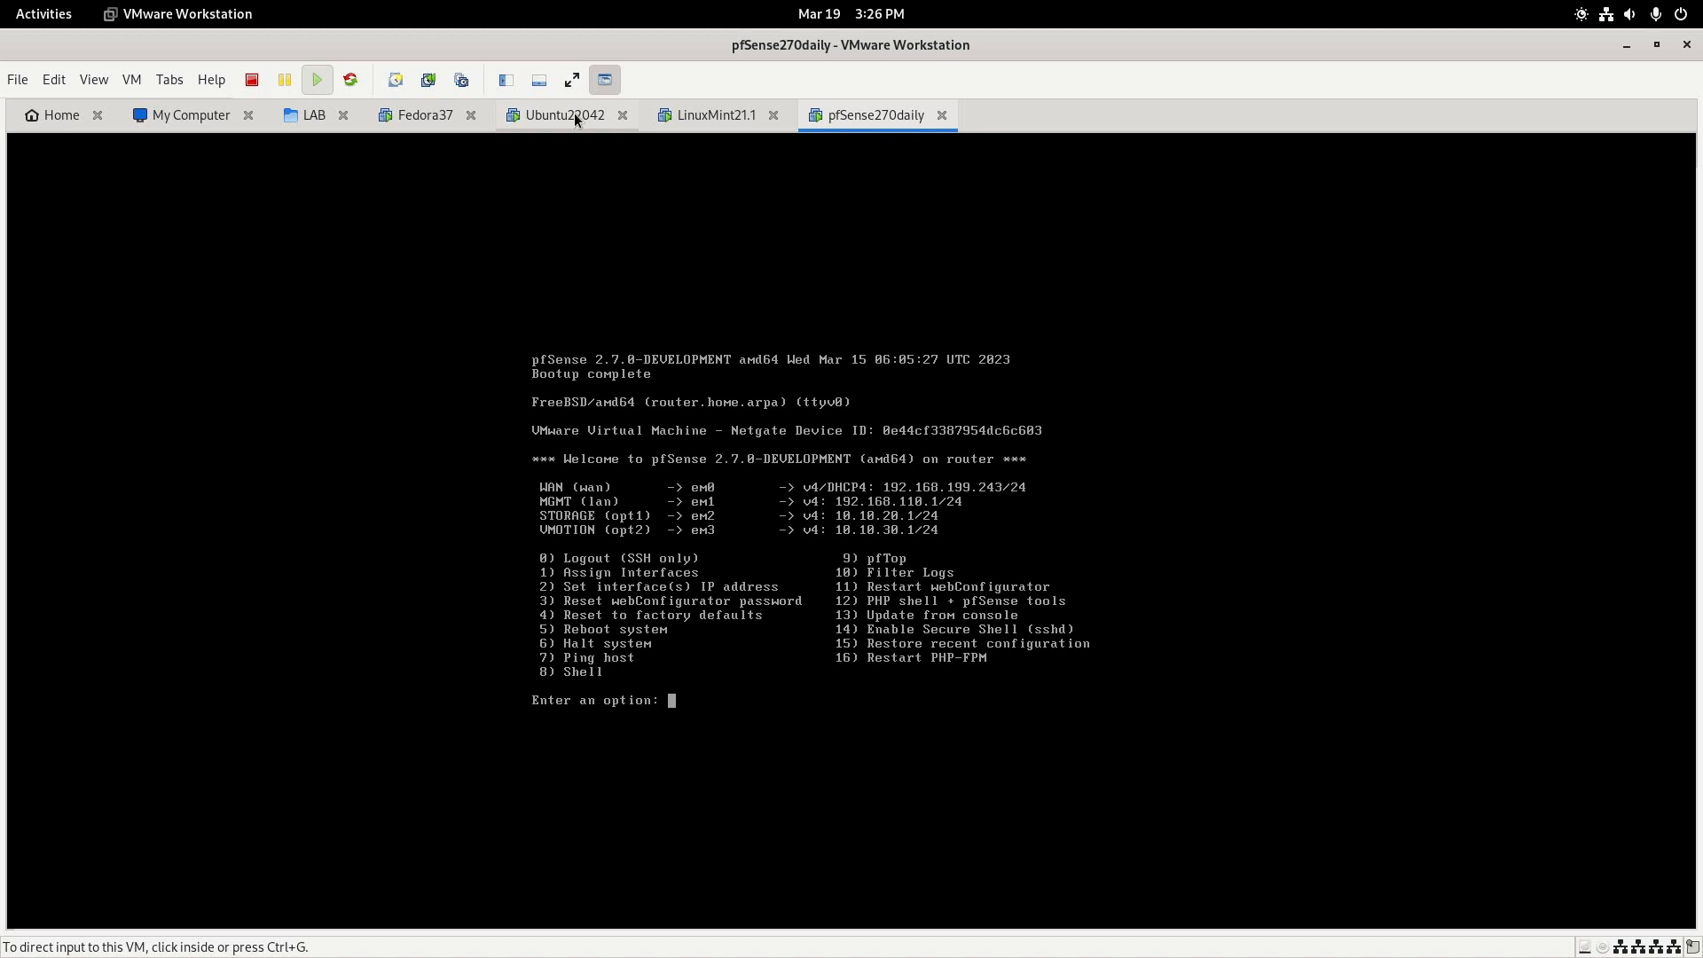
# - Return to the Ubuntu22042 VM and sign in to the pfSense web interface showing the Mar 15 build as latest
pyautogui.click(564, 114)
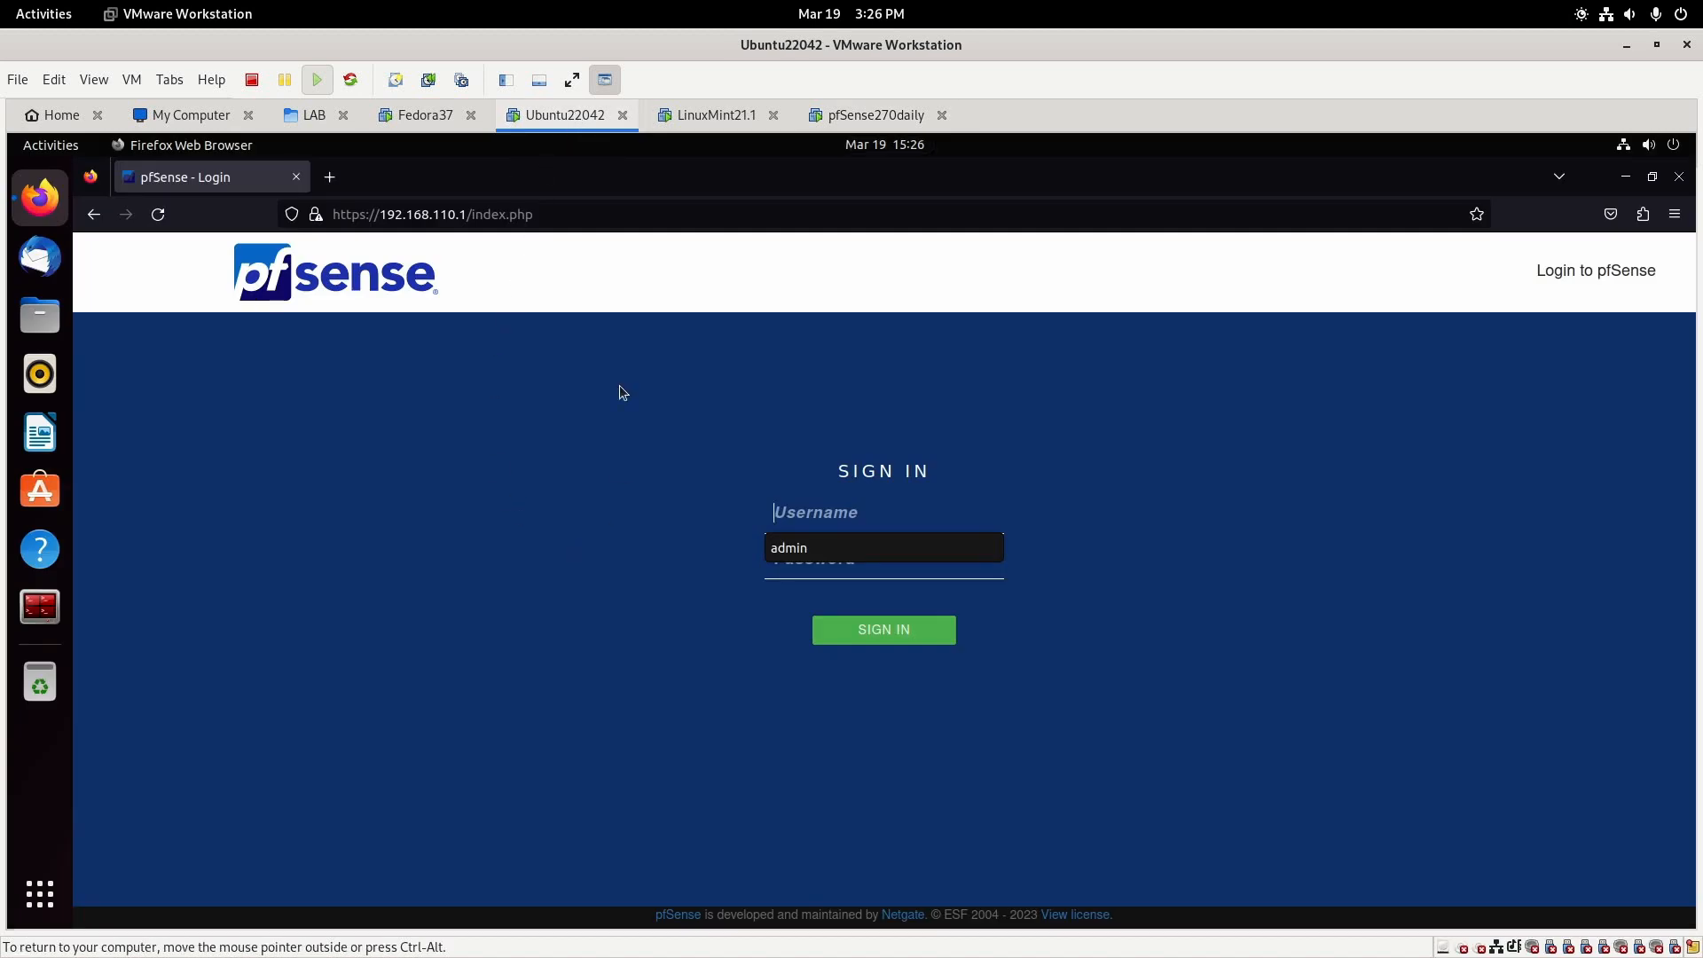
pyautogui.moveTo(789, 559)
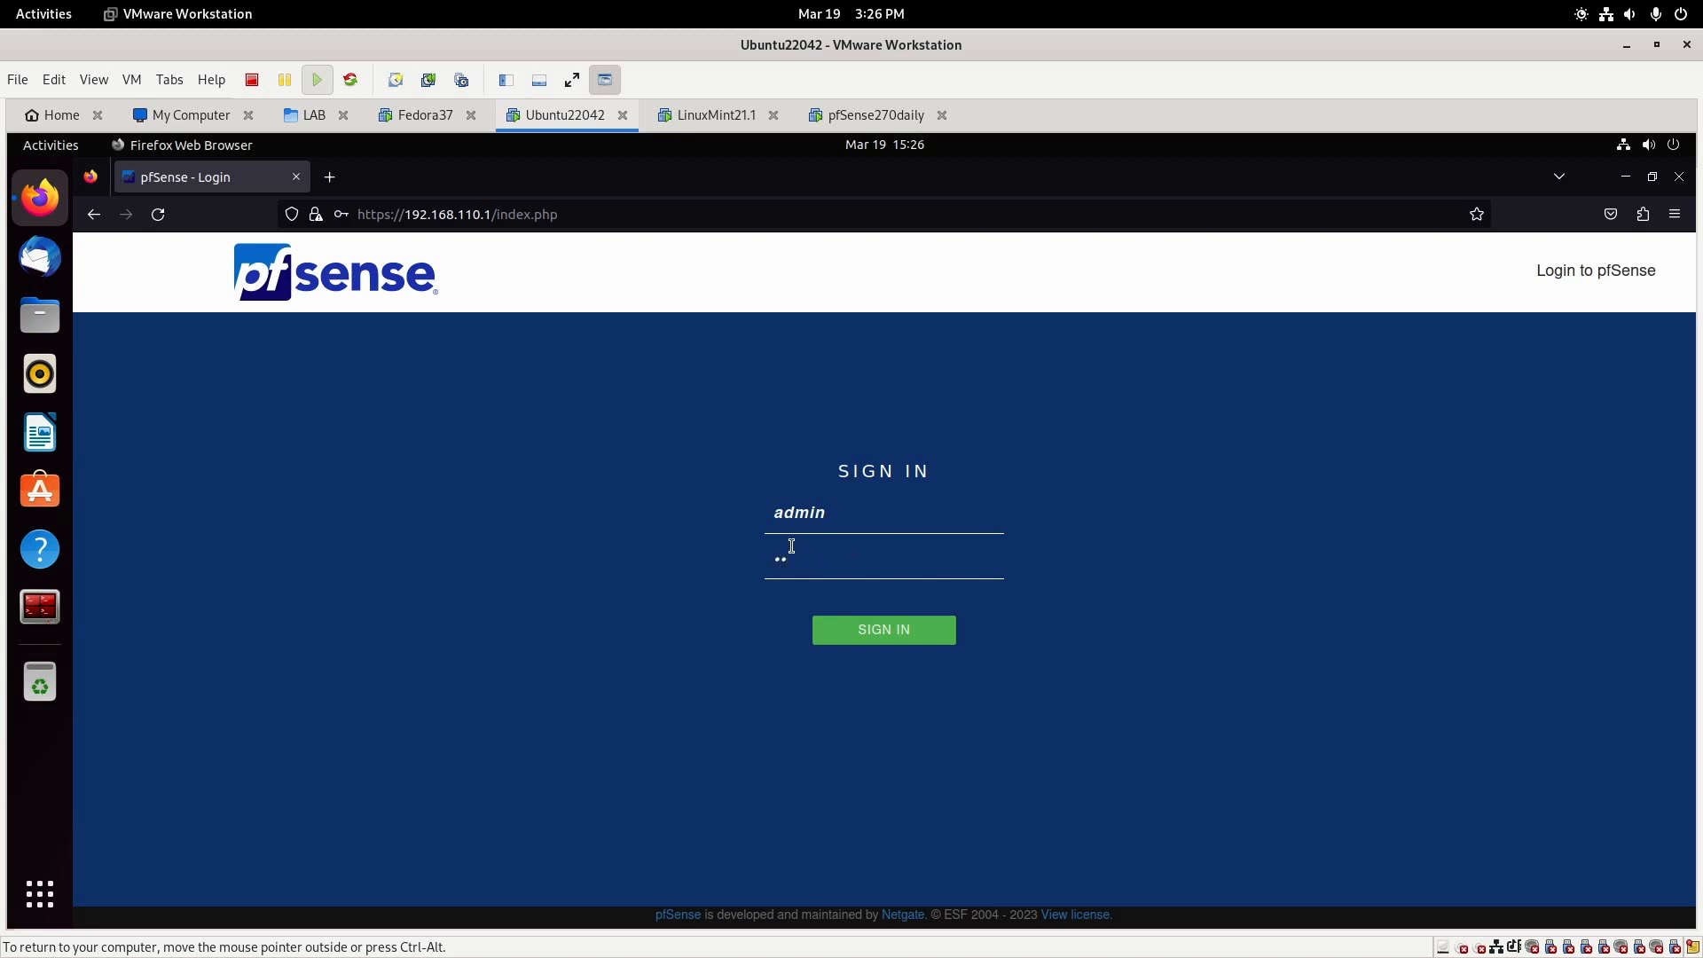
pyautogui.click(881, 628)
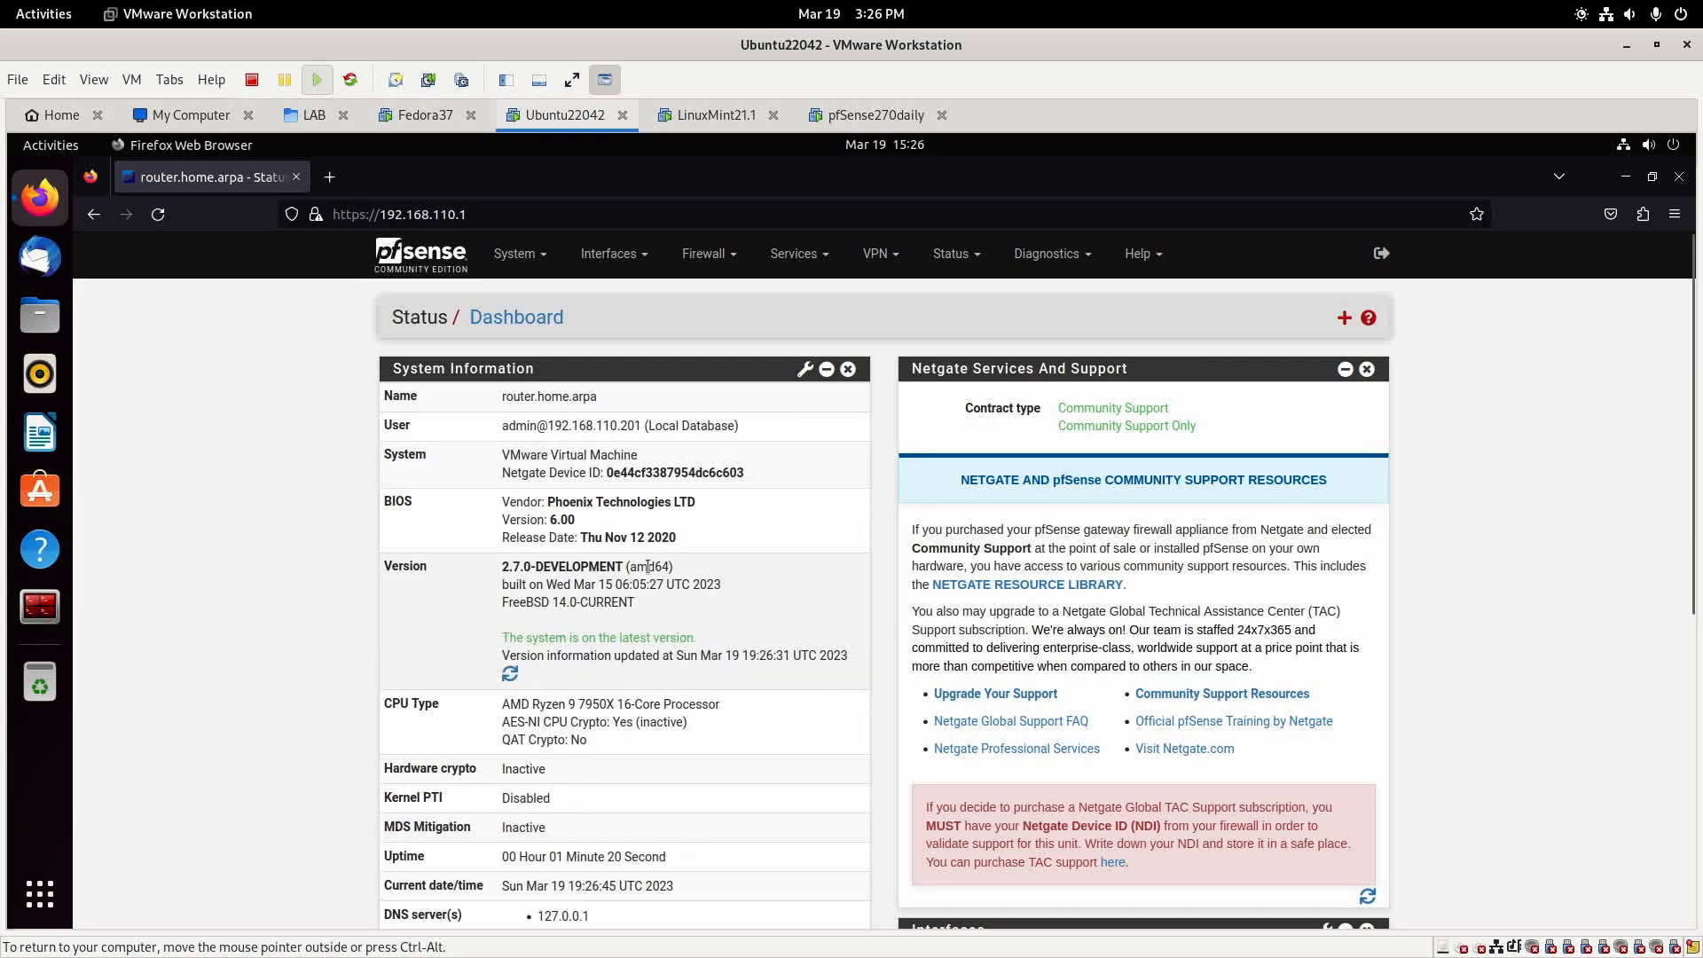
pyautogui.moveTo(481, 645)
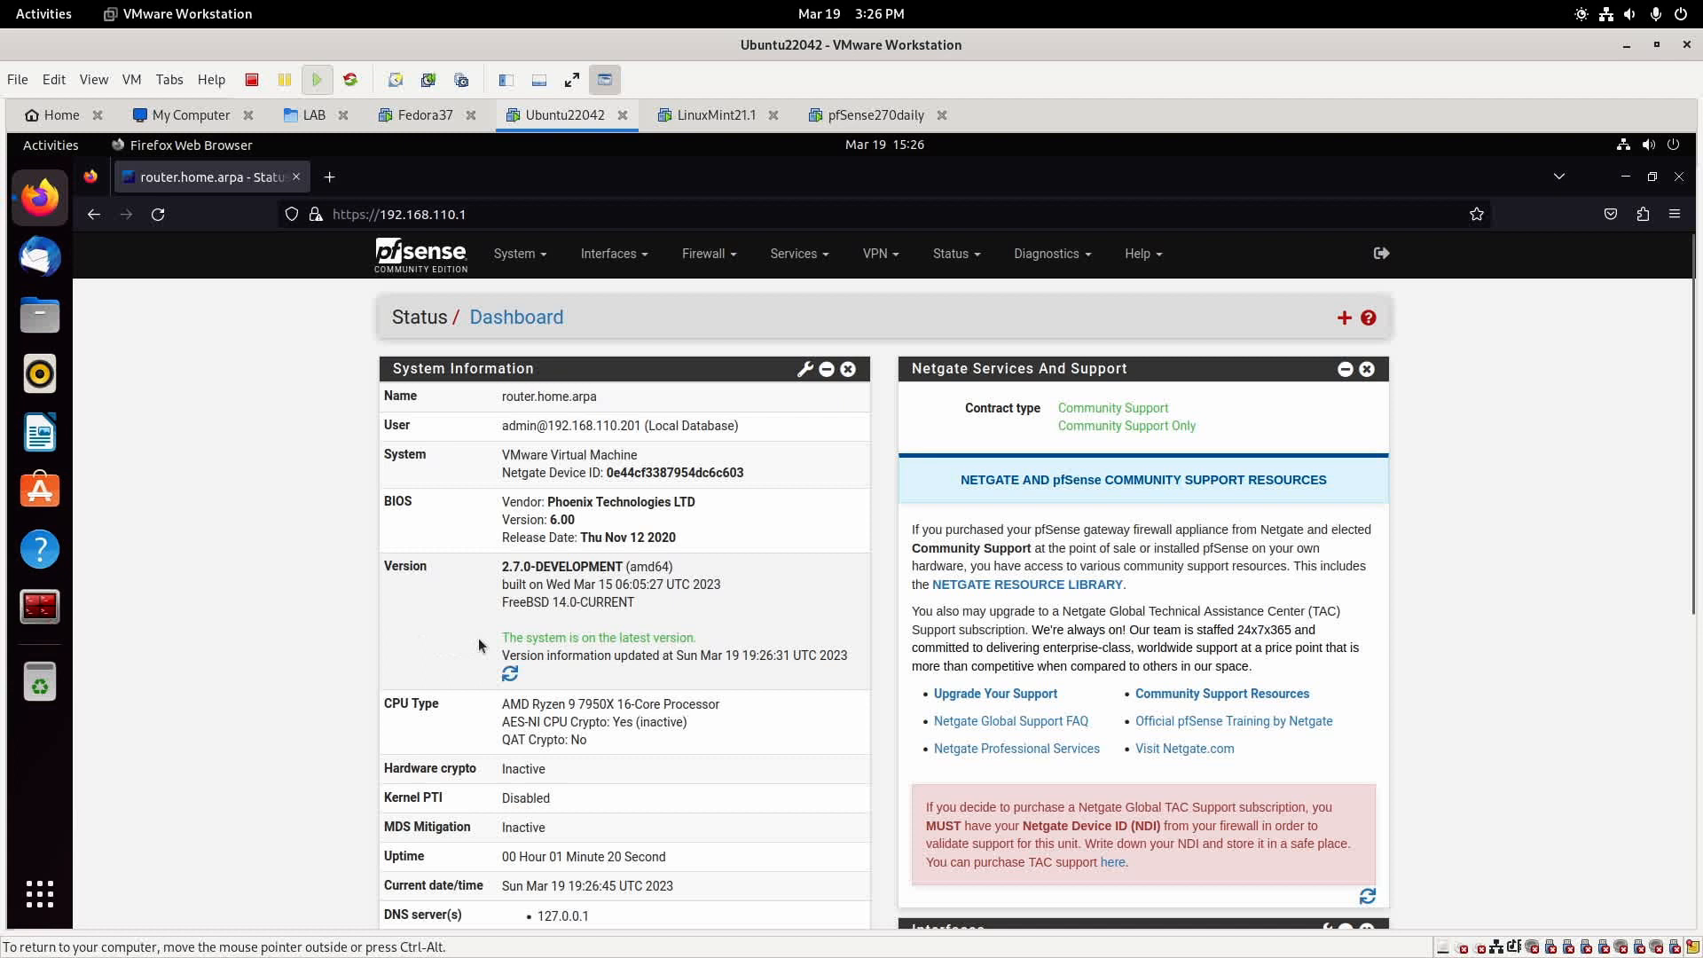
pyautogui.moveTo(722, 649)
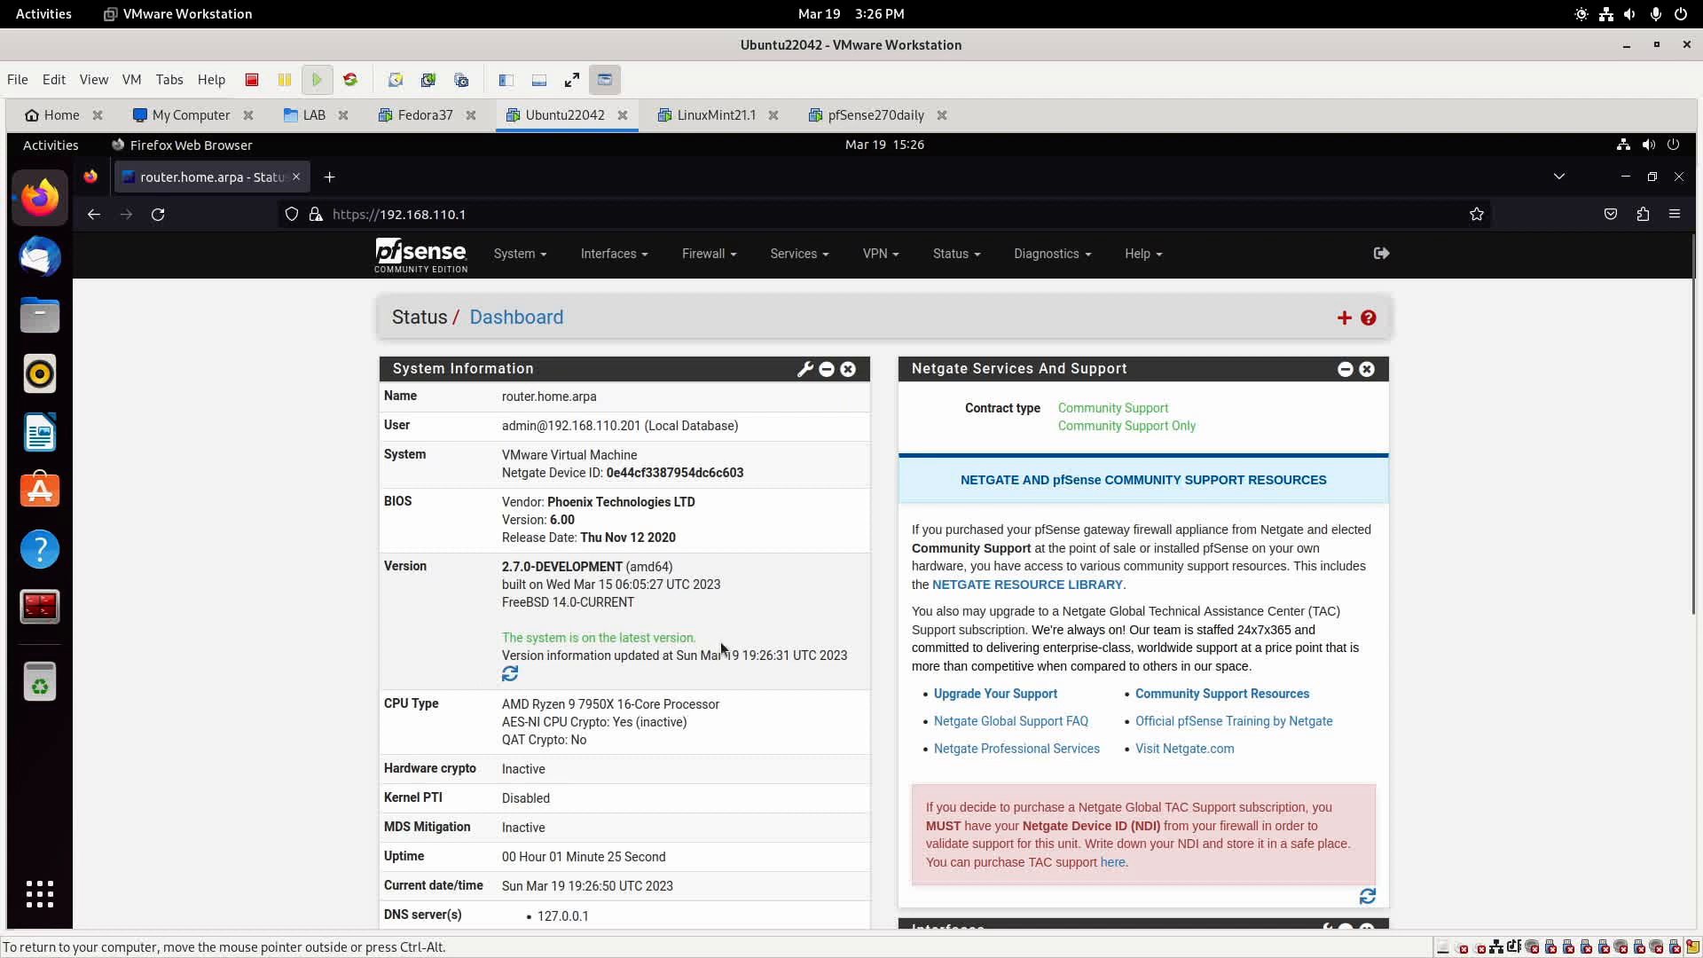
pyautogui.moveTo(757, 641)
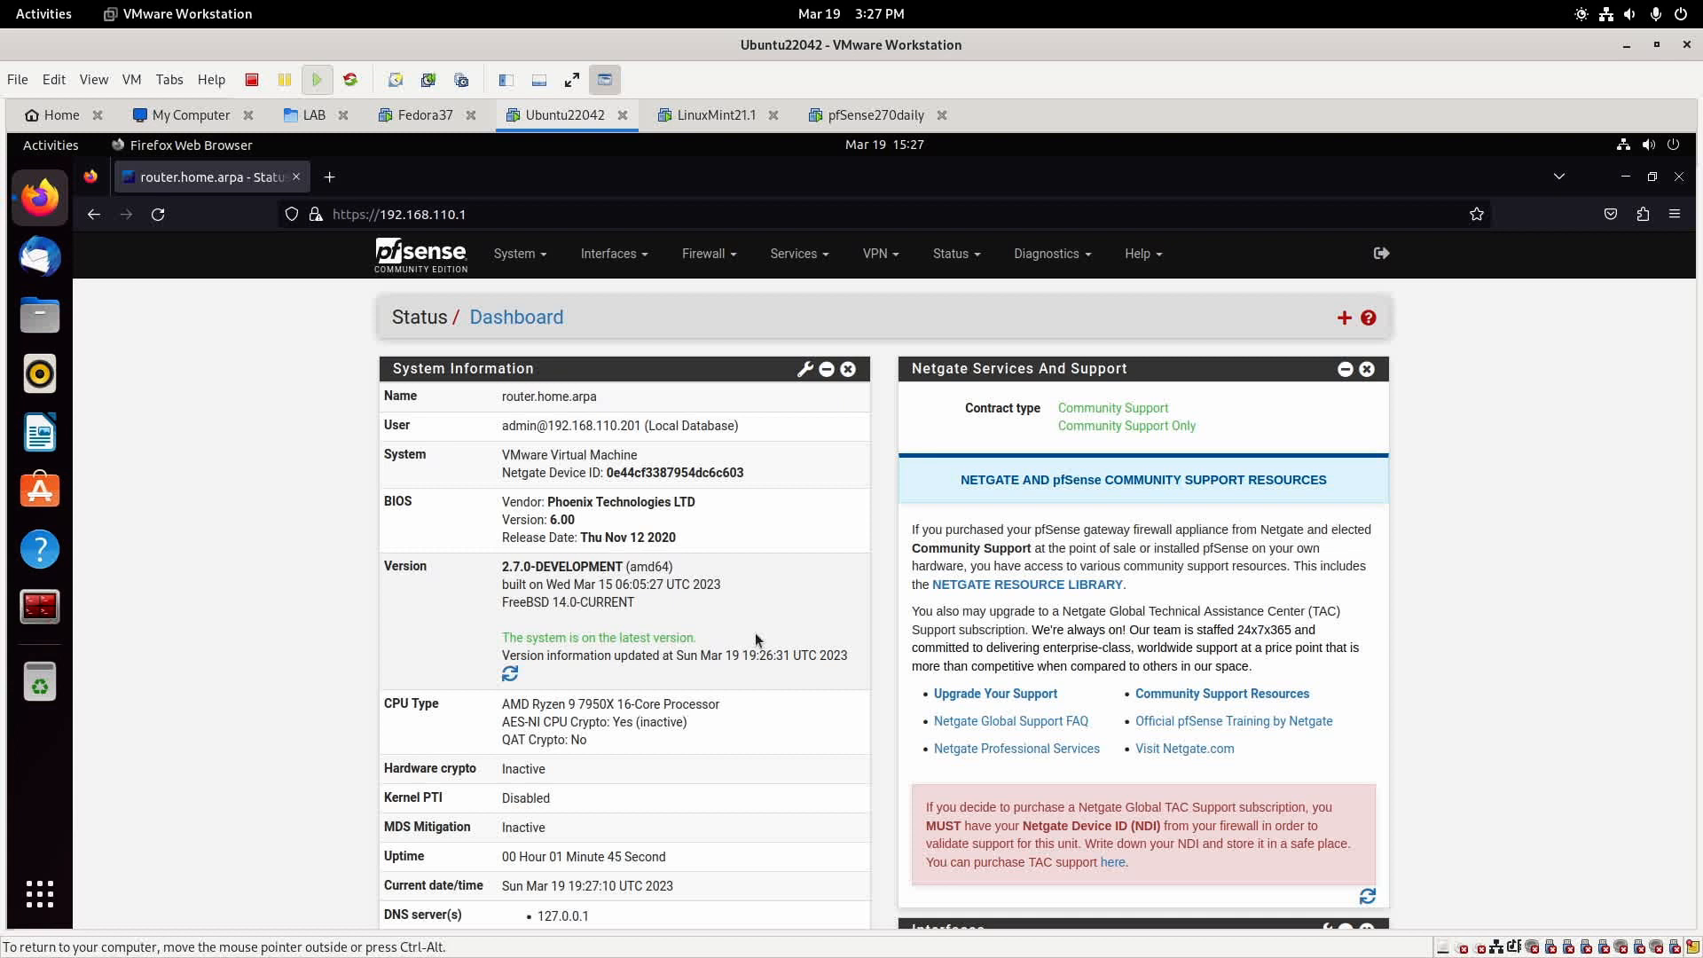
pyautogui.moveTo(550, 183)
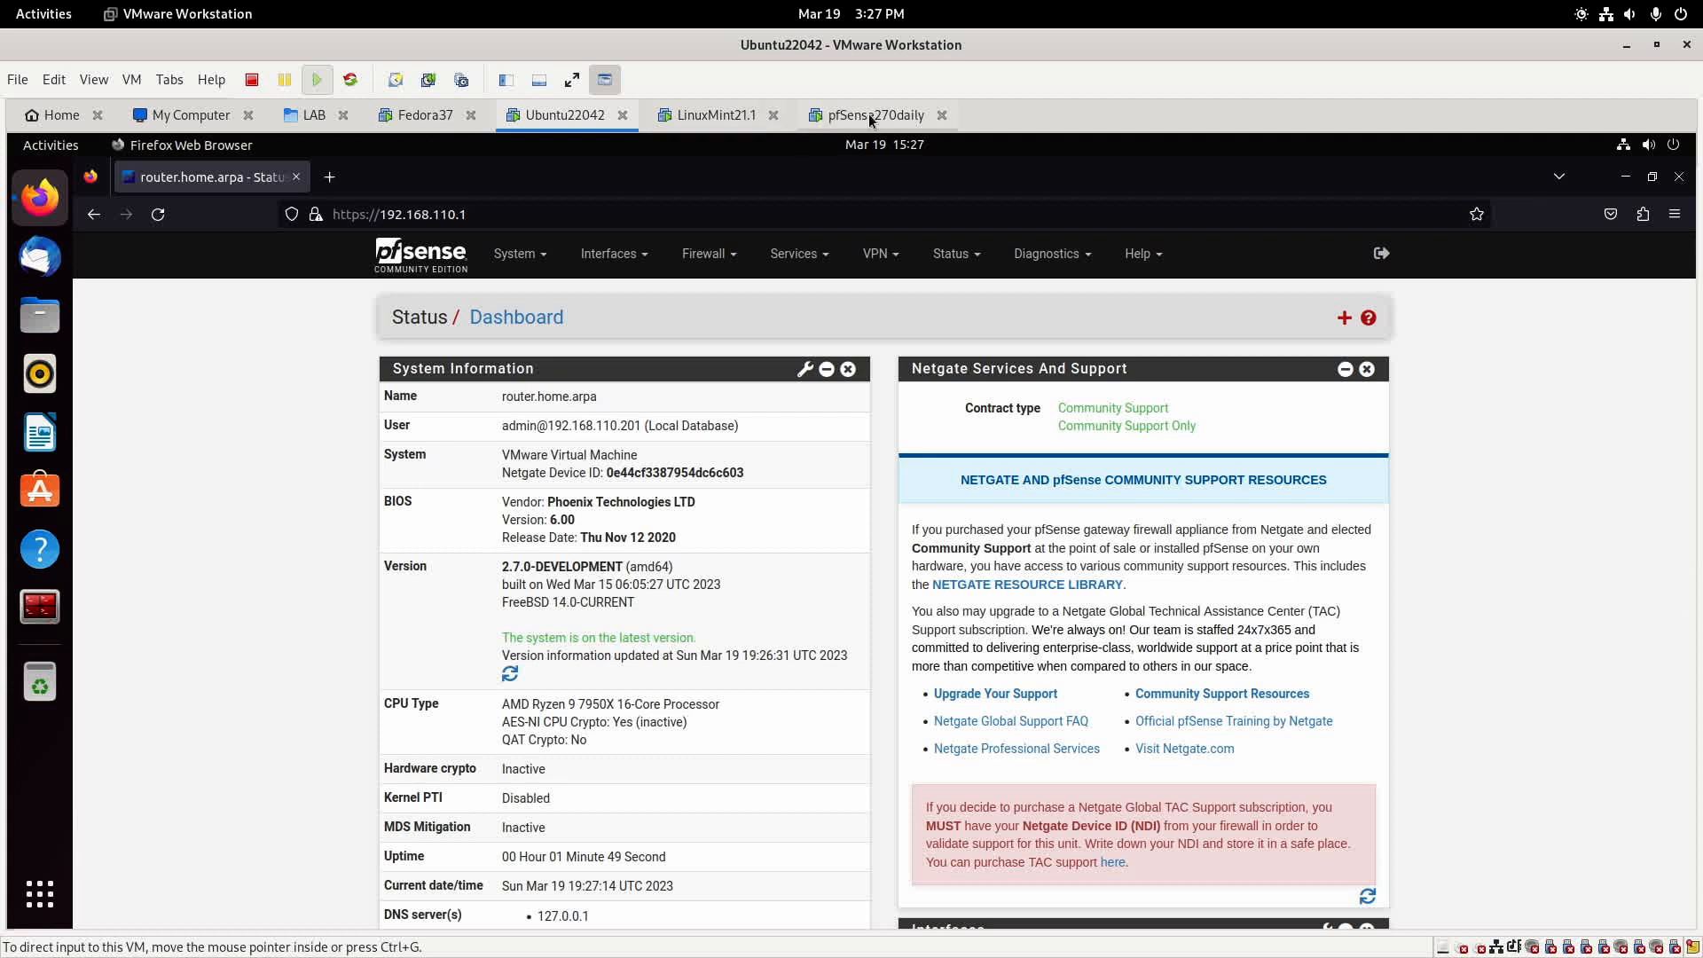
# - Take a VMware snapshot of the pfSense270daily VM named 'Before Upgrade'
pyautogui.click(874, 115)
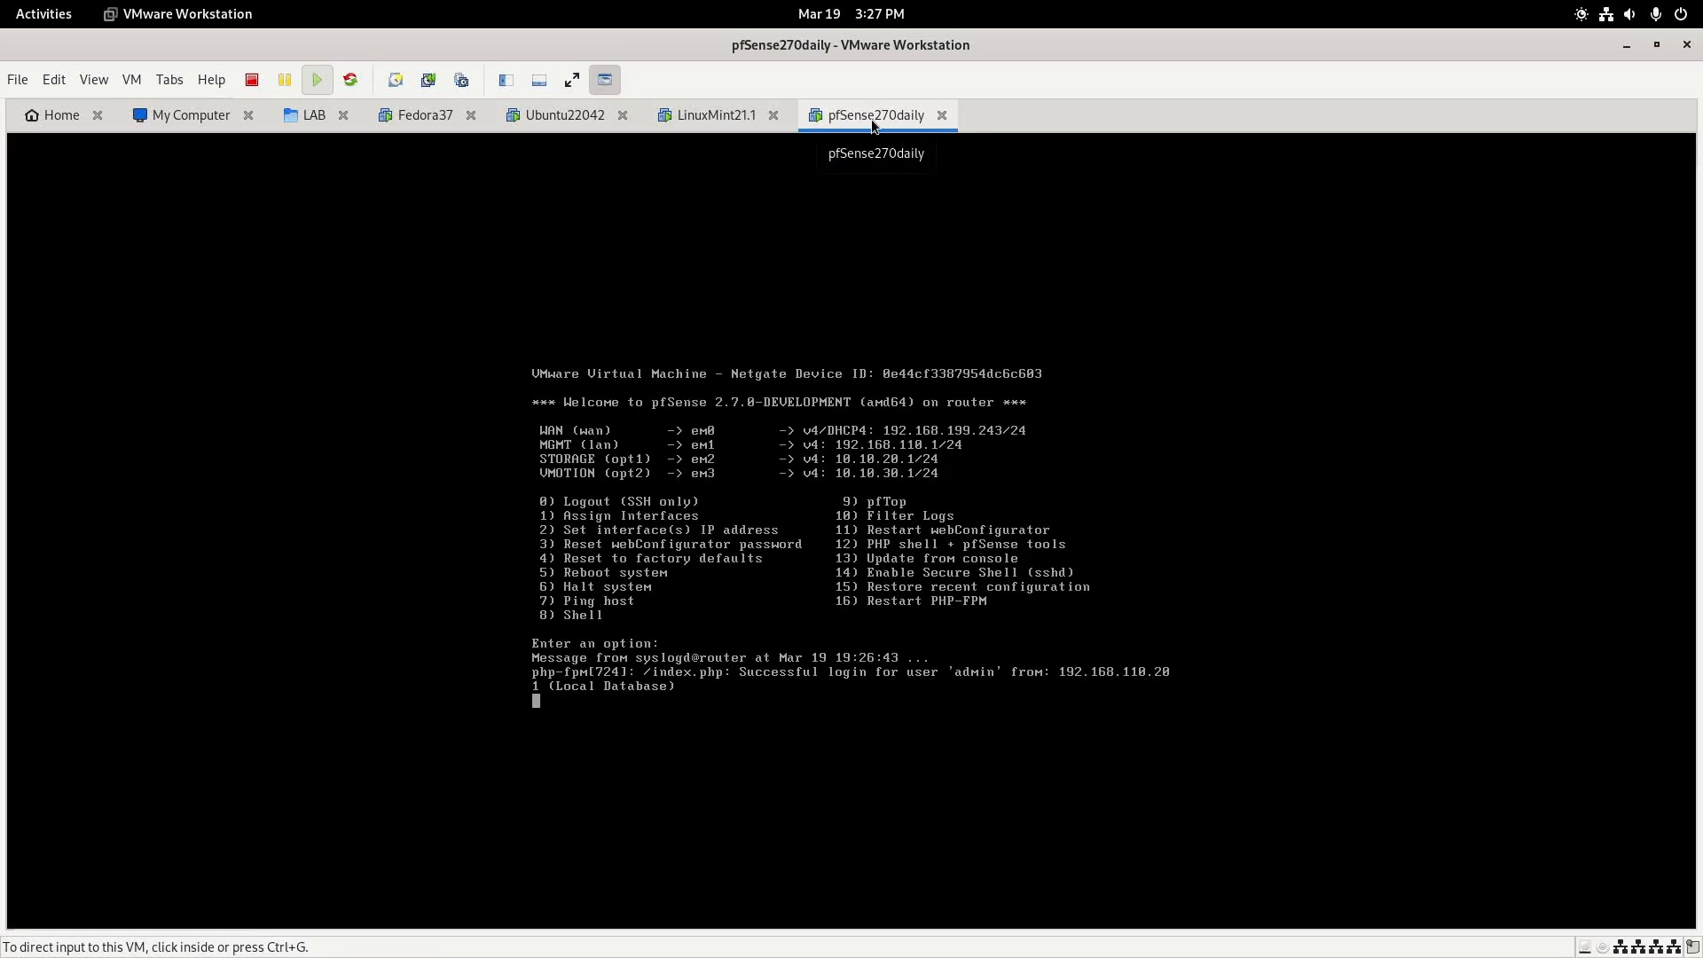
pyautogui.rightClick(875, 116)
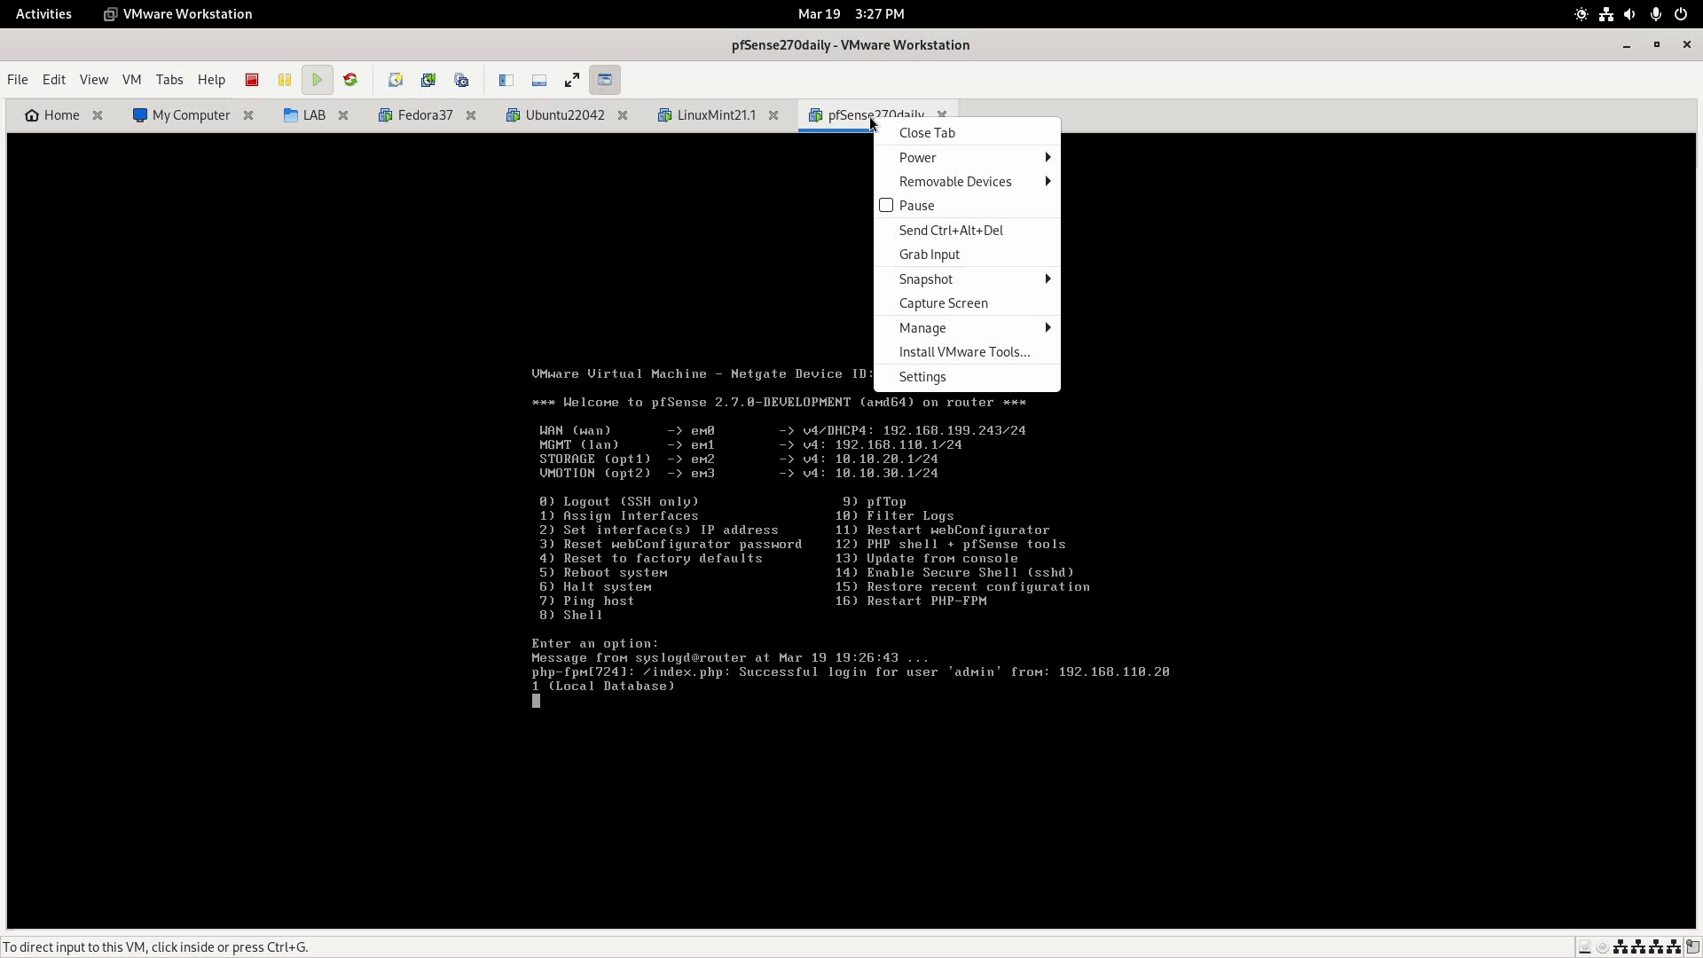
pyautogui.moveTo(924, 278)
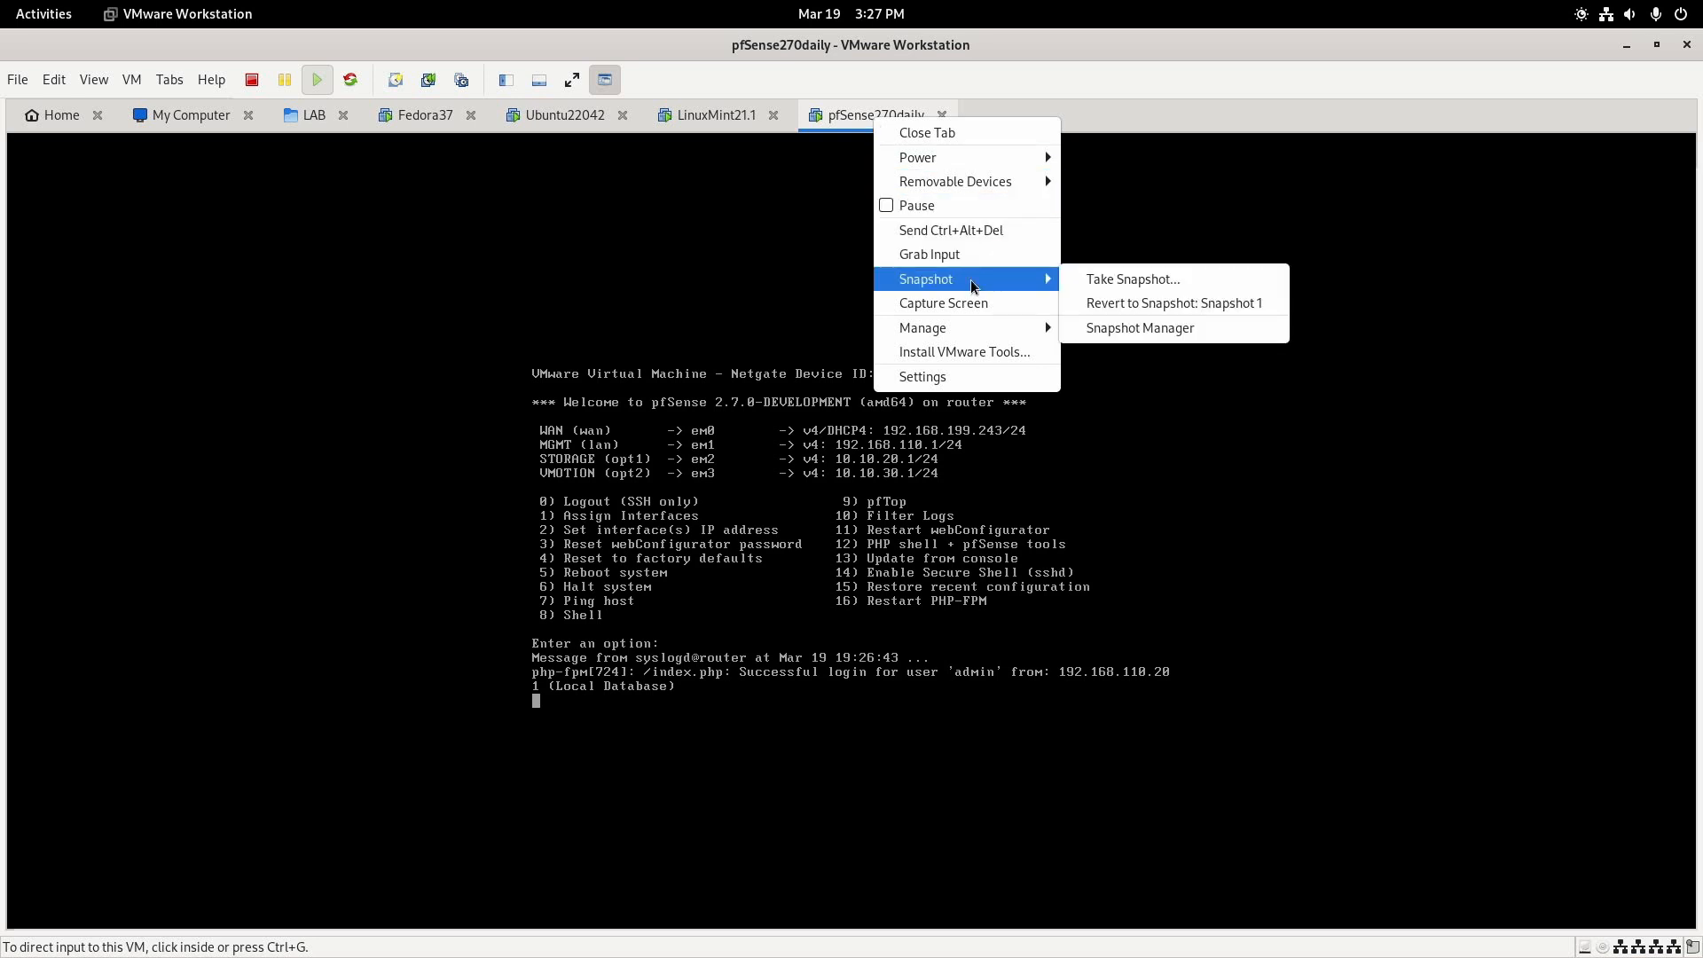
pyautogui.moveTo(1132, 279)
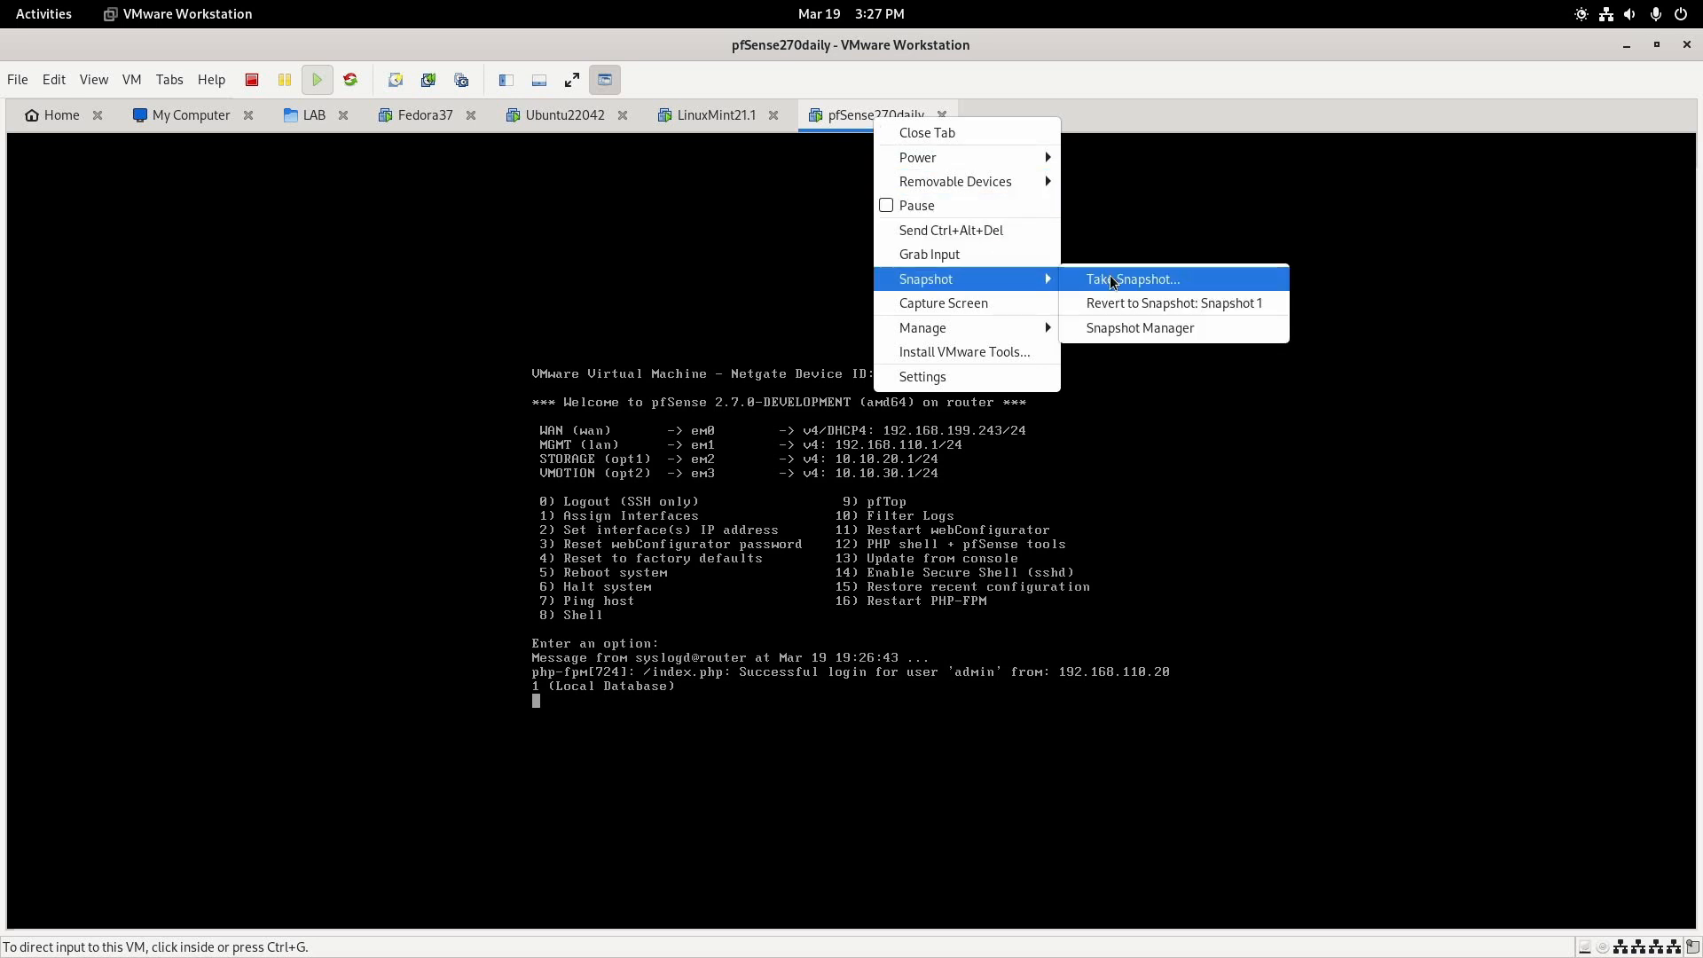
pyautogui.click(1134, 279)
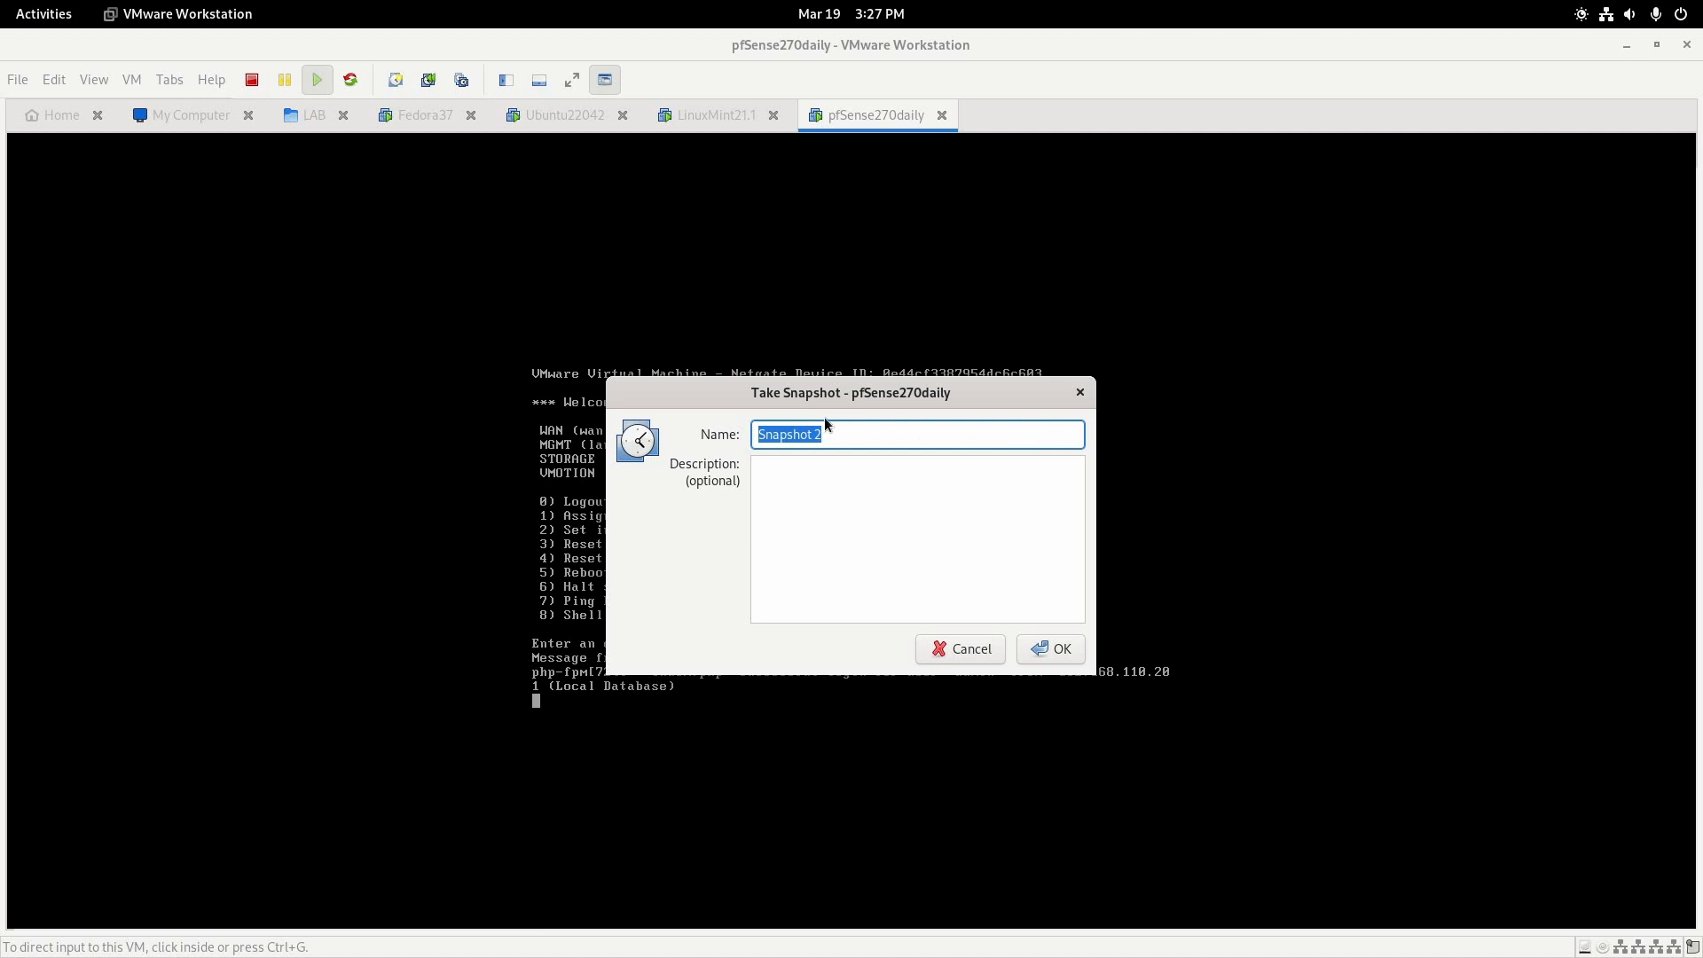
pyautogui.write('B')
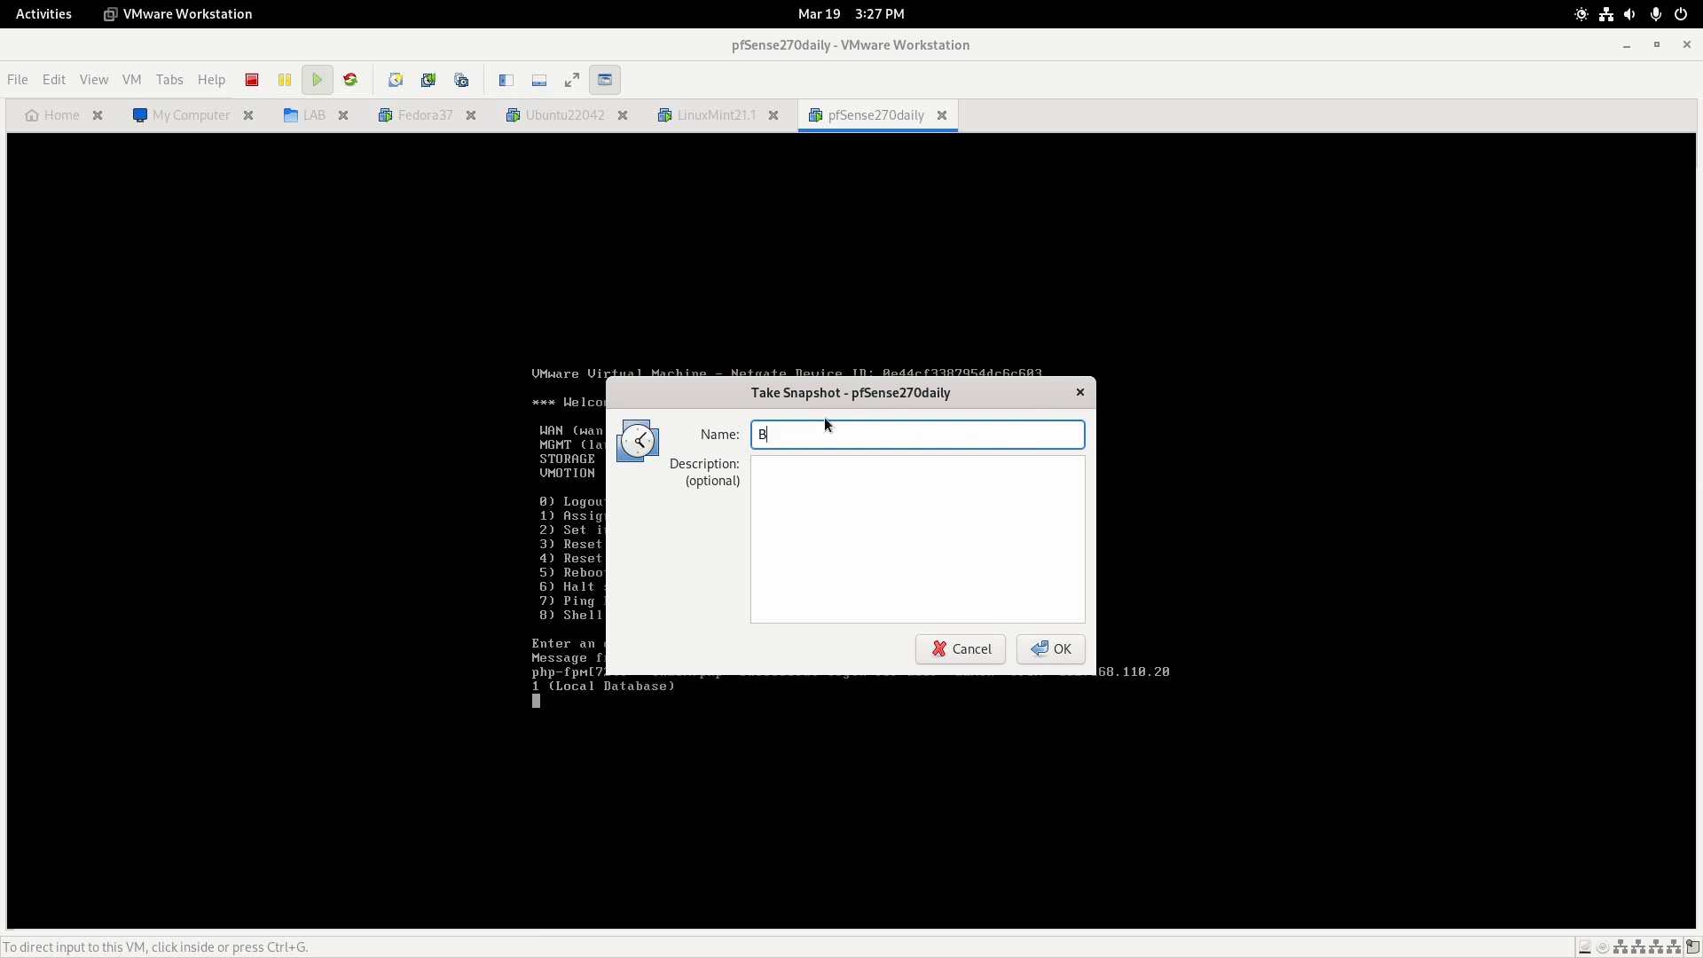
pyautogui.write('efore Upgrade')
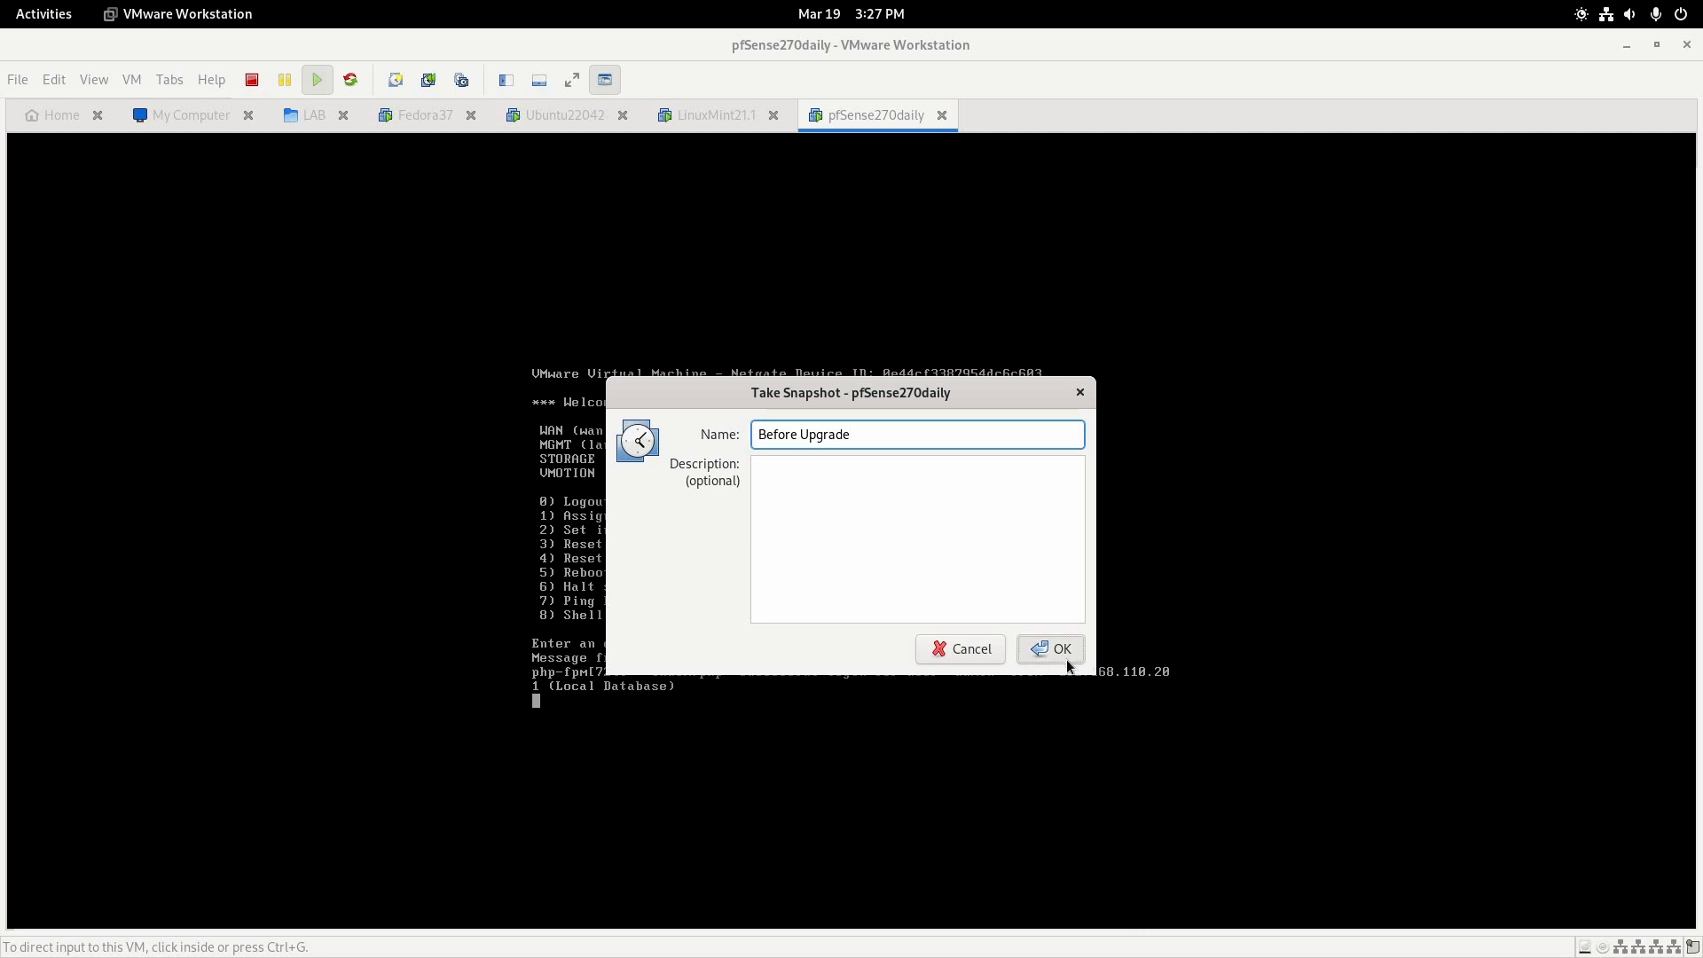
pyautogui.click(1048, 649)
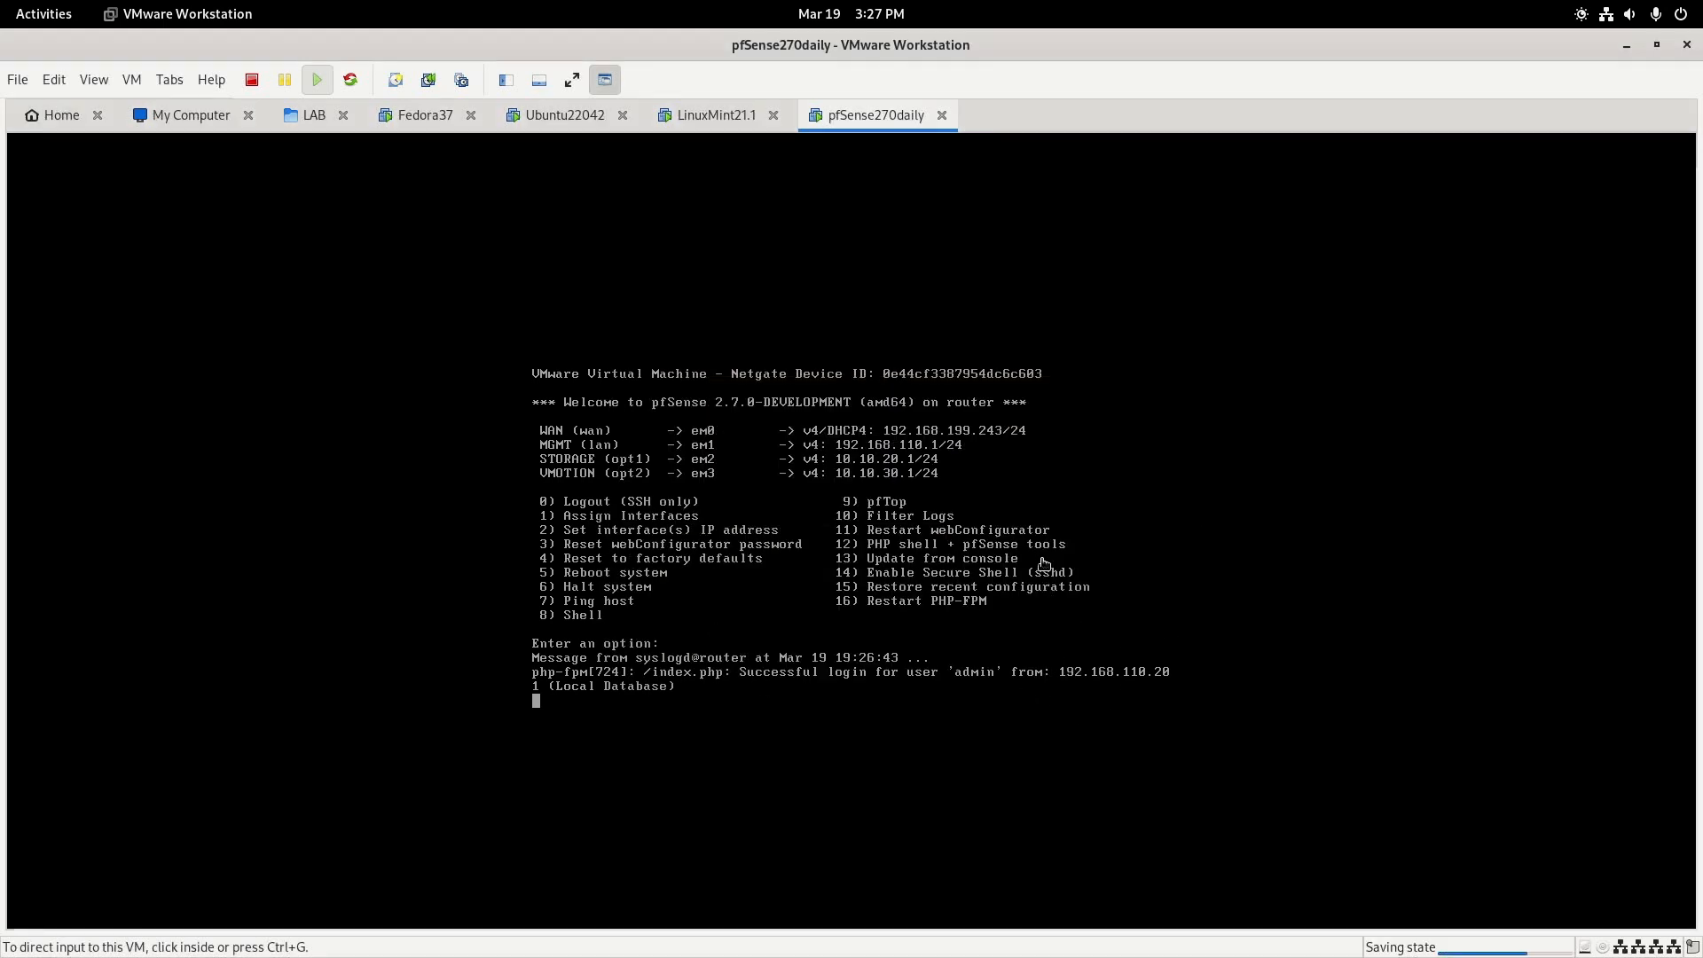
pyautogui.moveTo(890, 94)
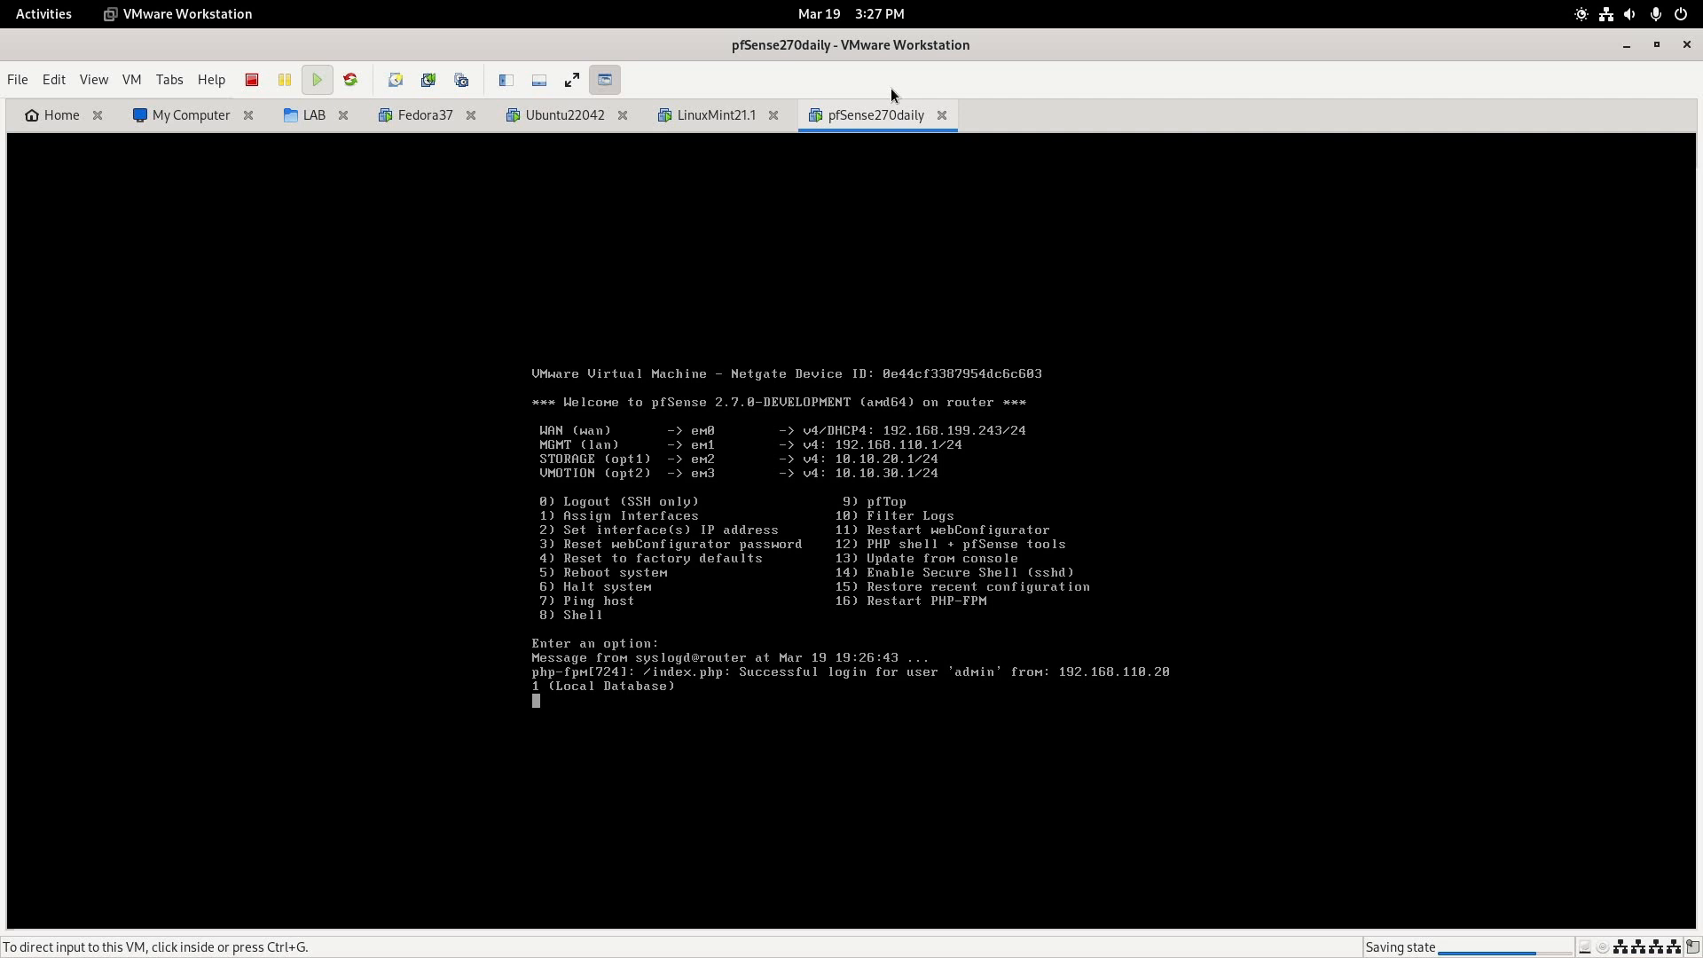
# - Bring up the Snapshot Manager for pfSense270daily, listing Snapshot 1 and Before Upgrade
pyautogui.rightClick(869, 113)
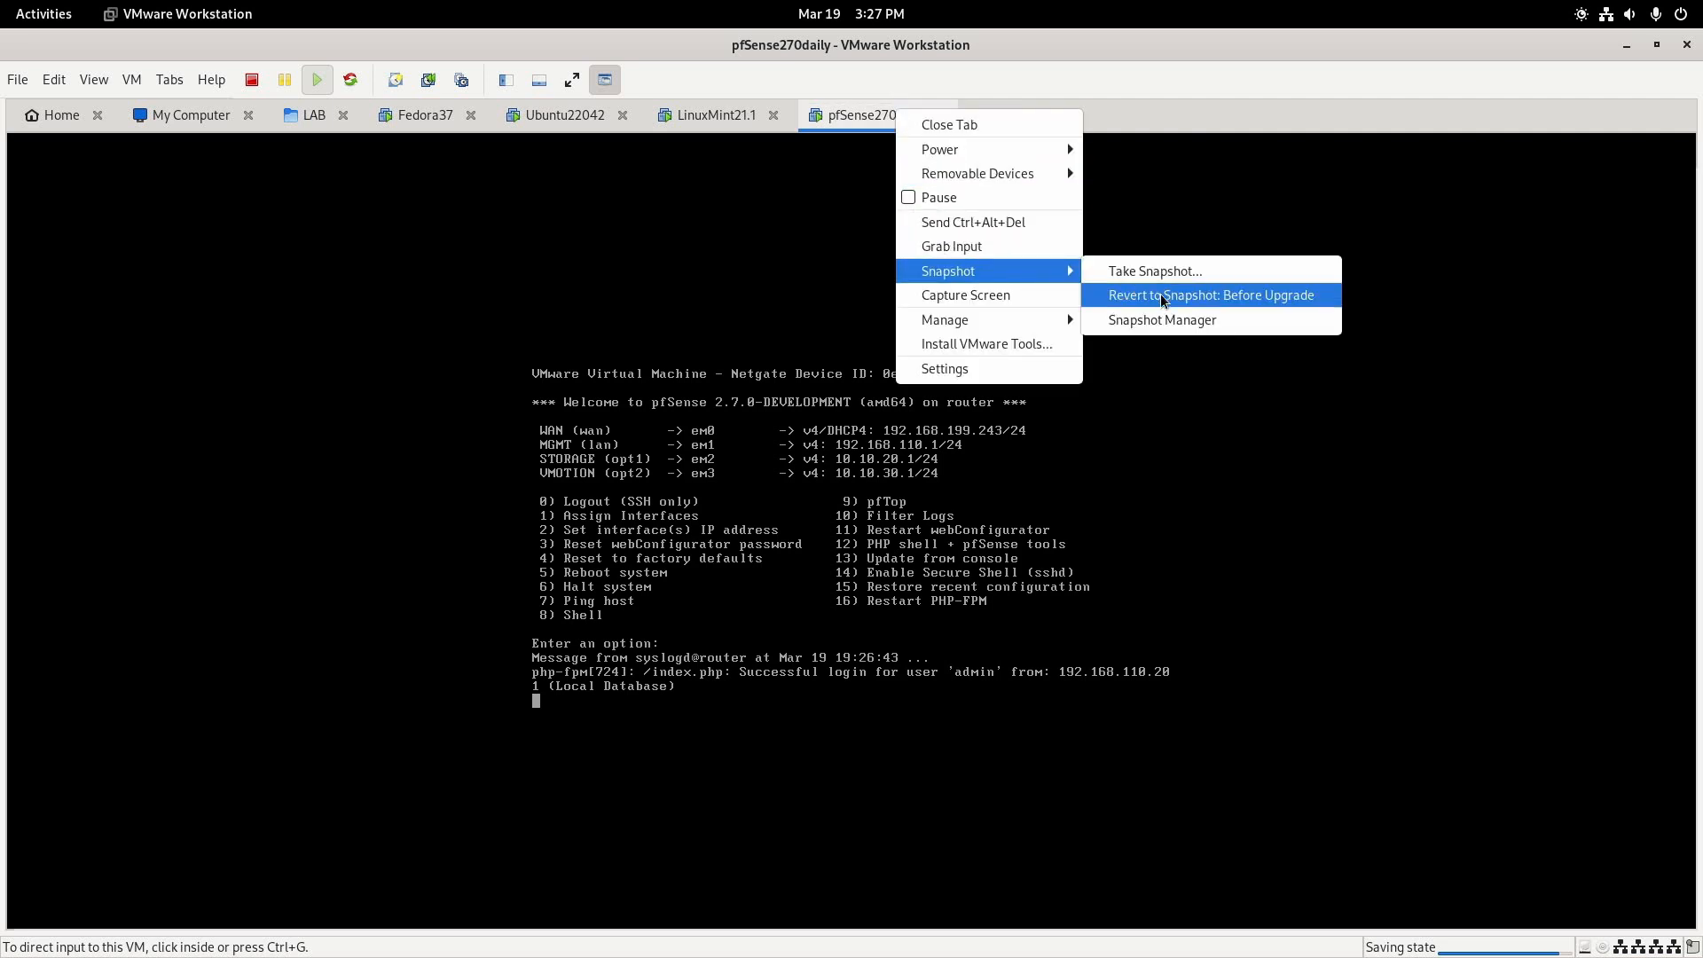
pyautogui.moveTo(1277, 313)
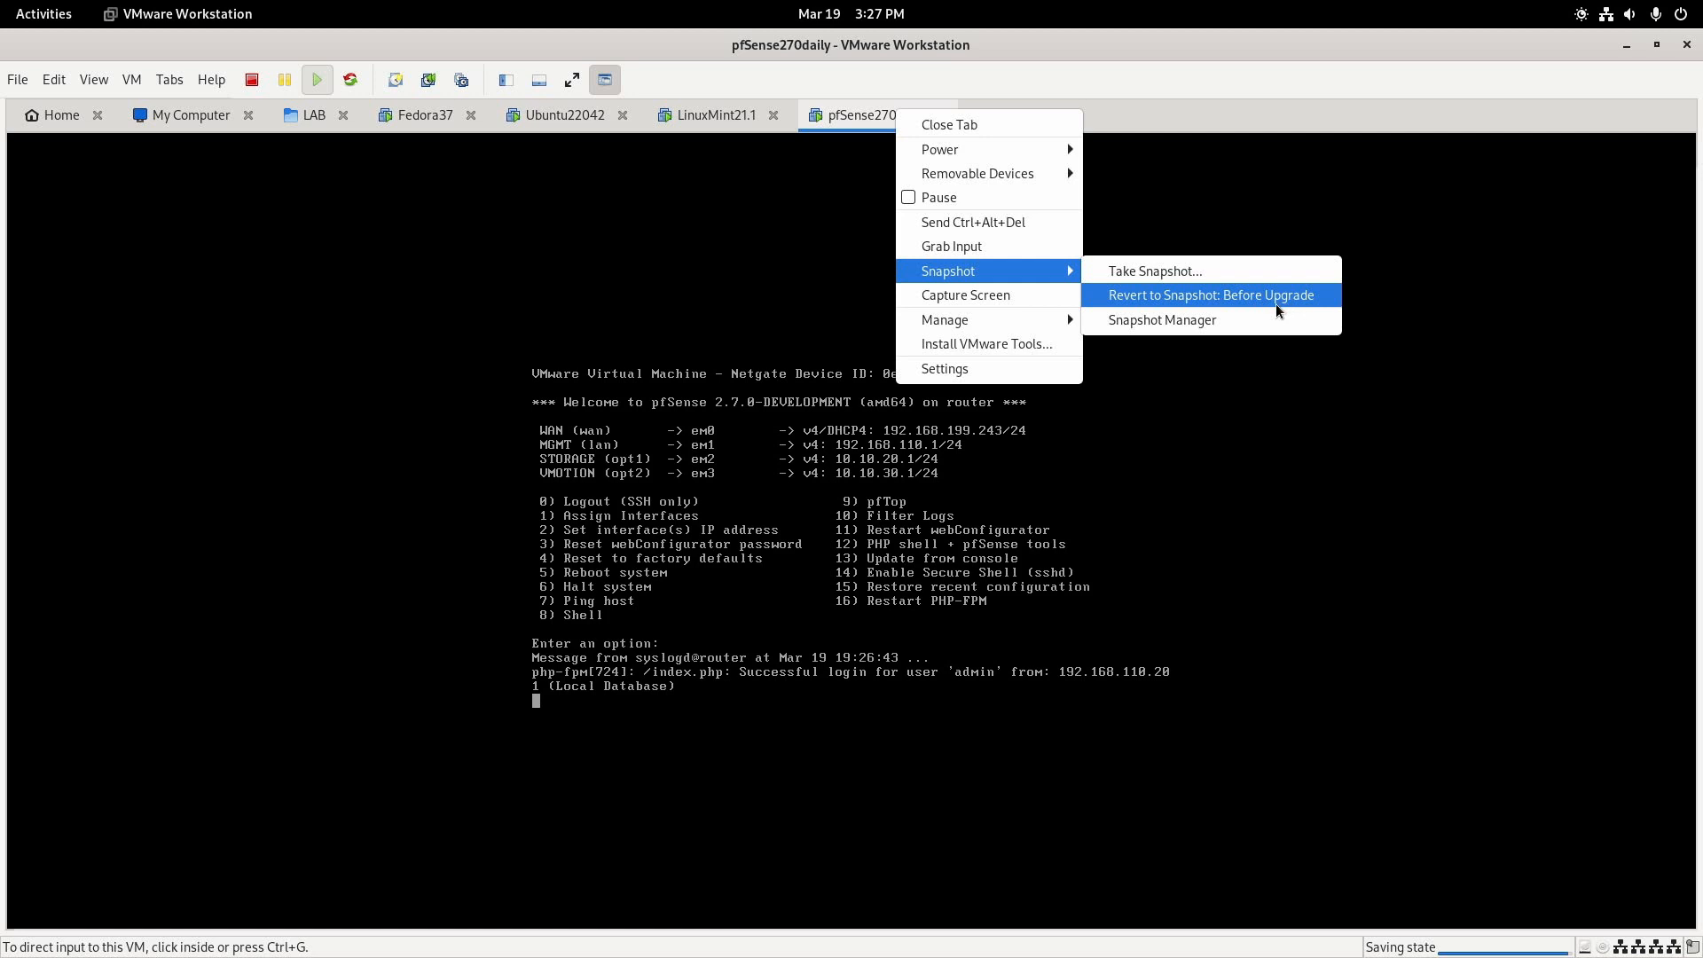
pyautogui.moveTo(1161, 320)
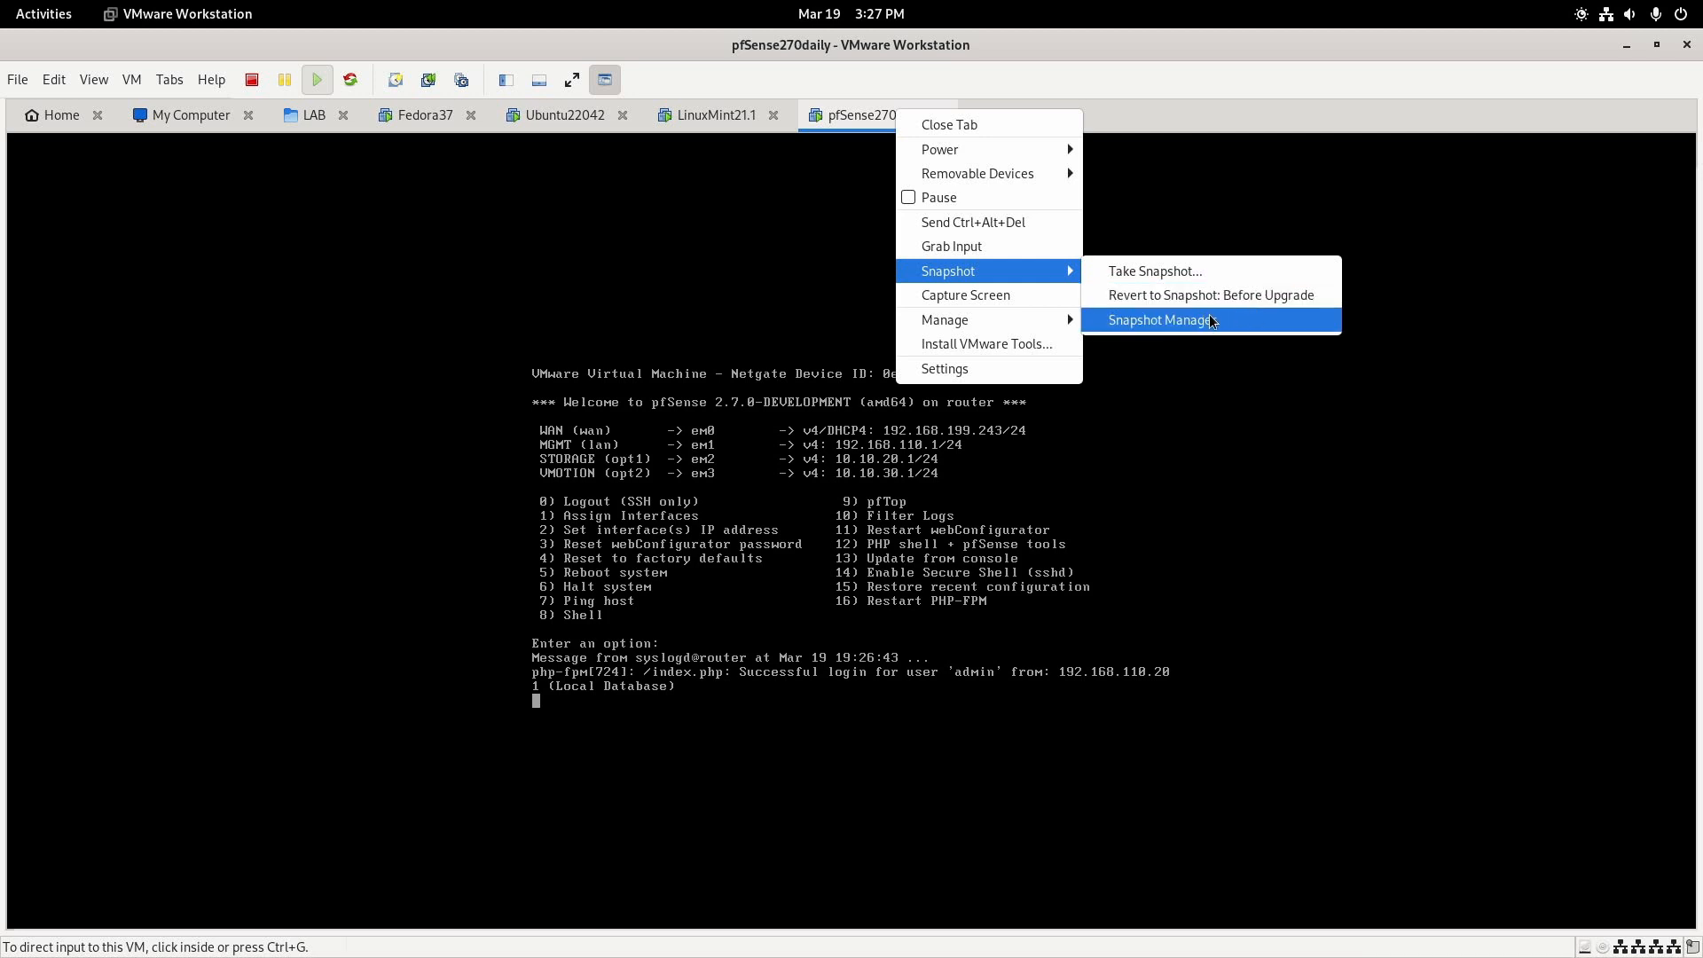
pyautogui.click(1160, 320)
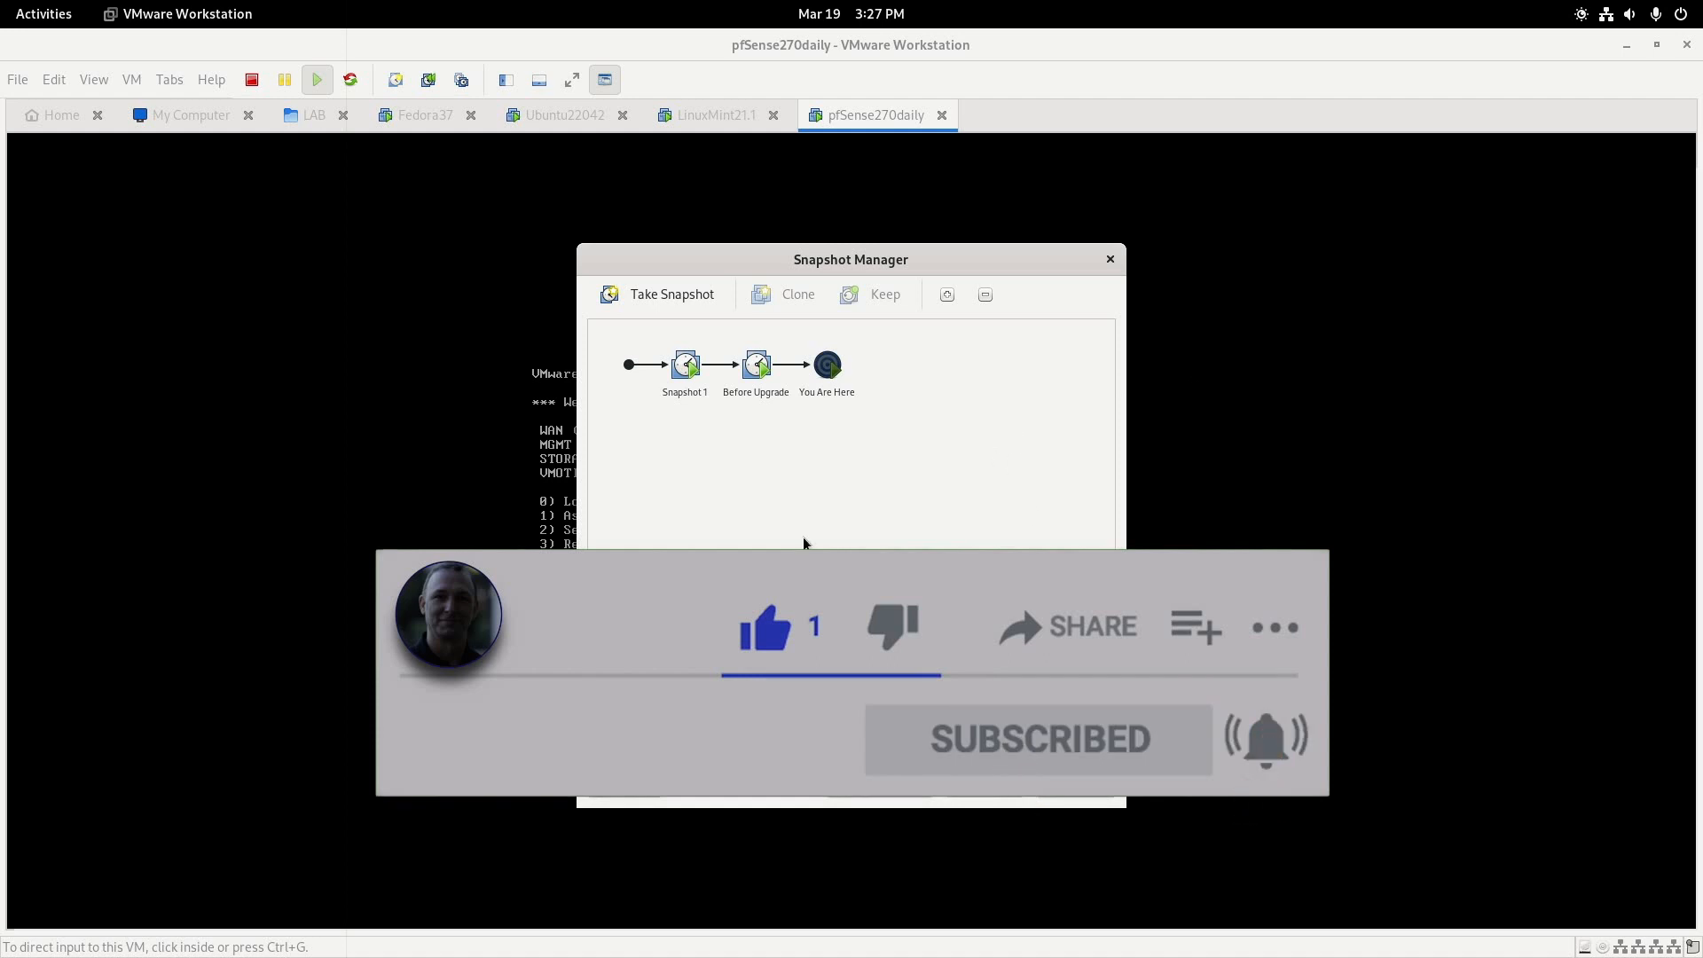
# - Delete the Before Upgrade snapshot and confirm its removal
pyautogui.click(756, 366)
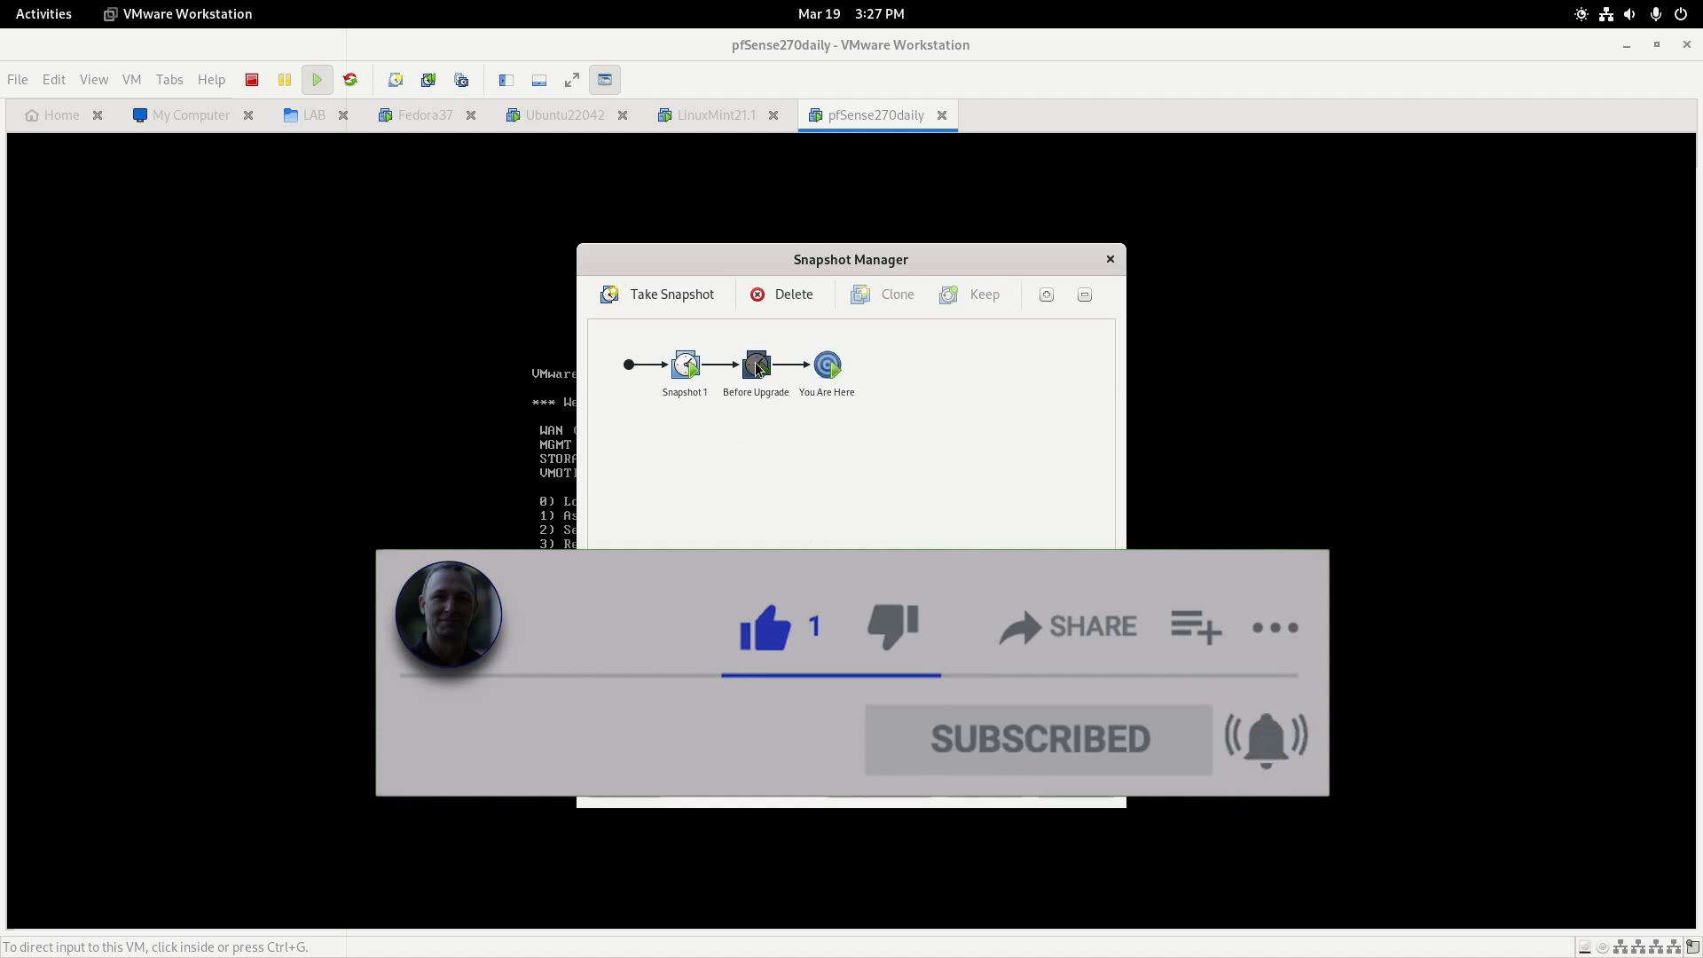
pyautogui.click(793, 295)
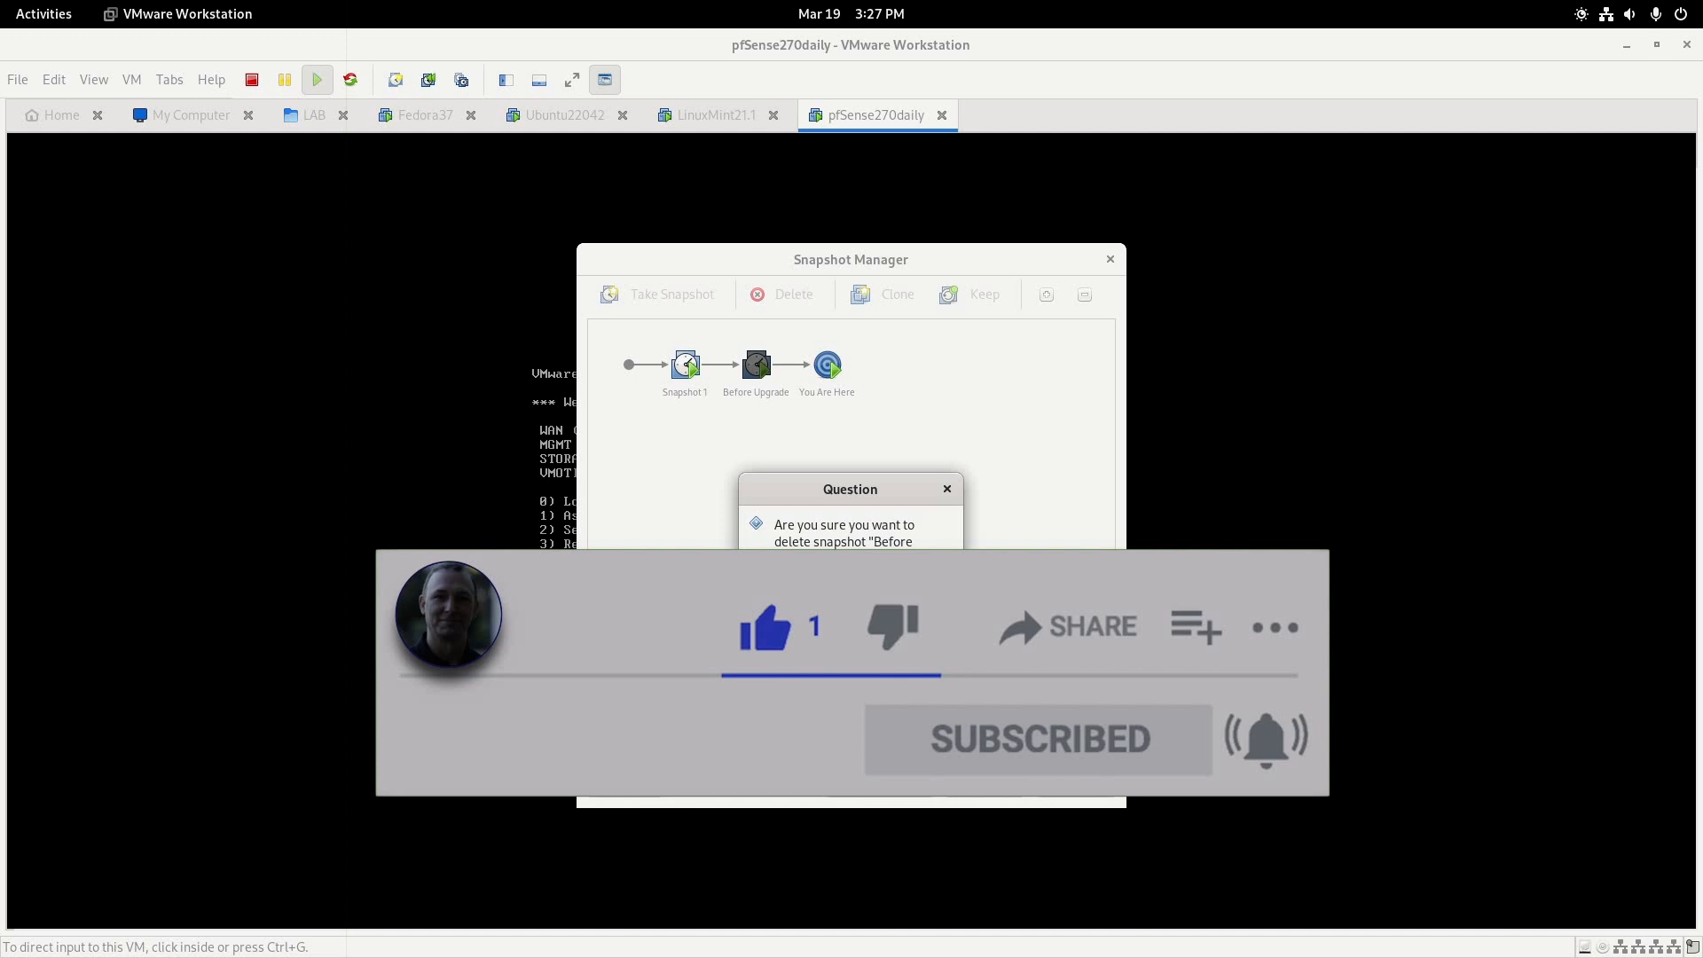
pyautogui.click(850, 564)
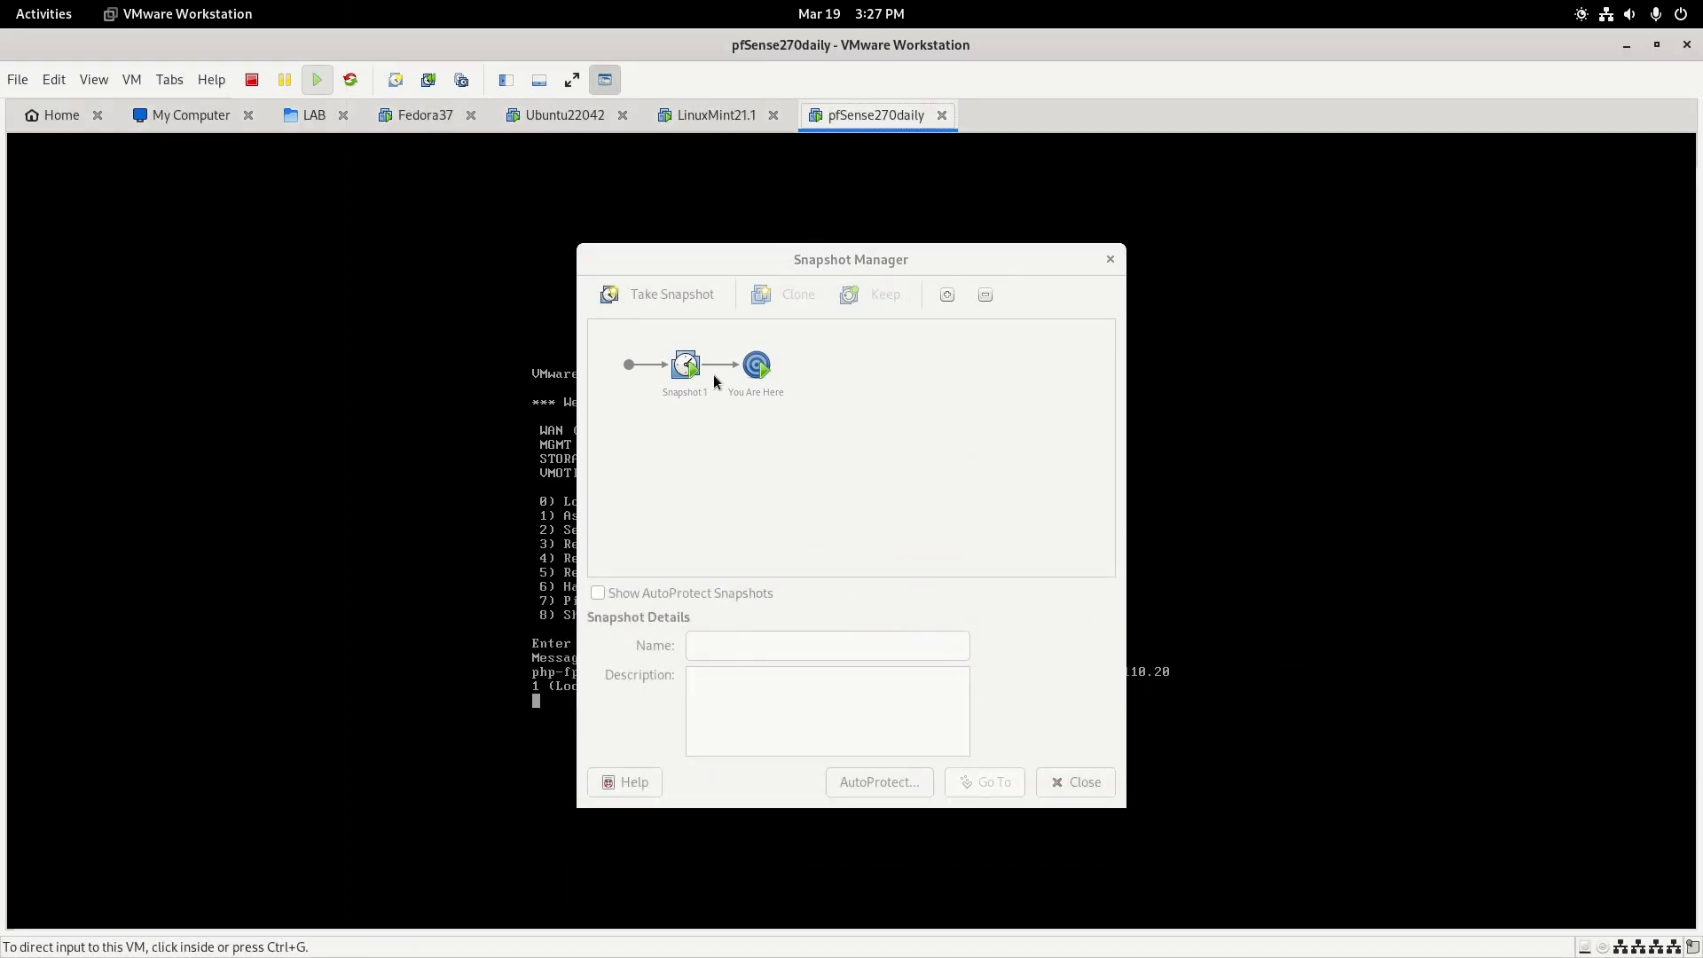
# - Delete Snapshot 1 as well and close the Snapshot Manager
pyautogui.rightClick(685, 364)
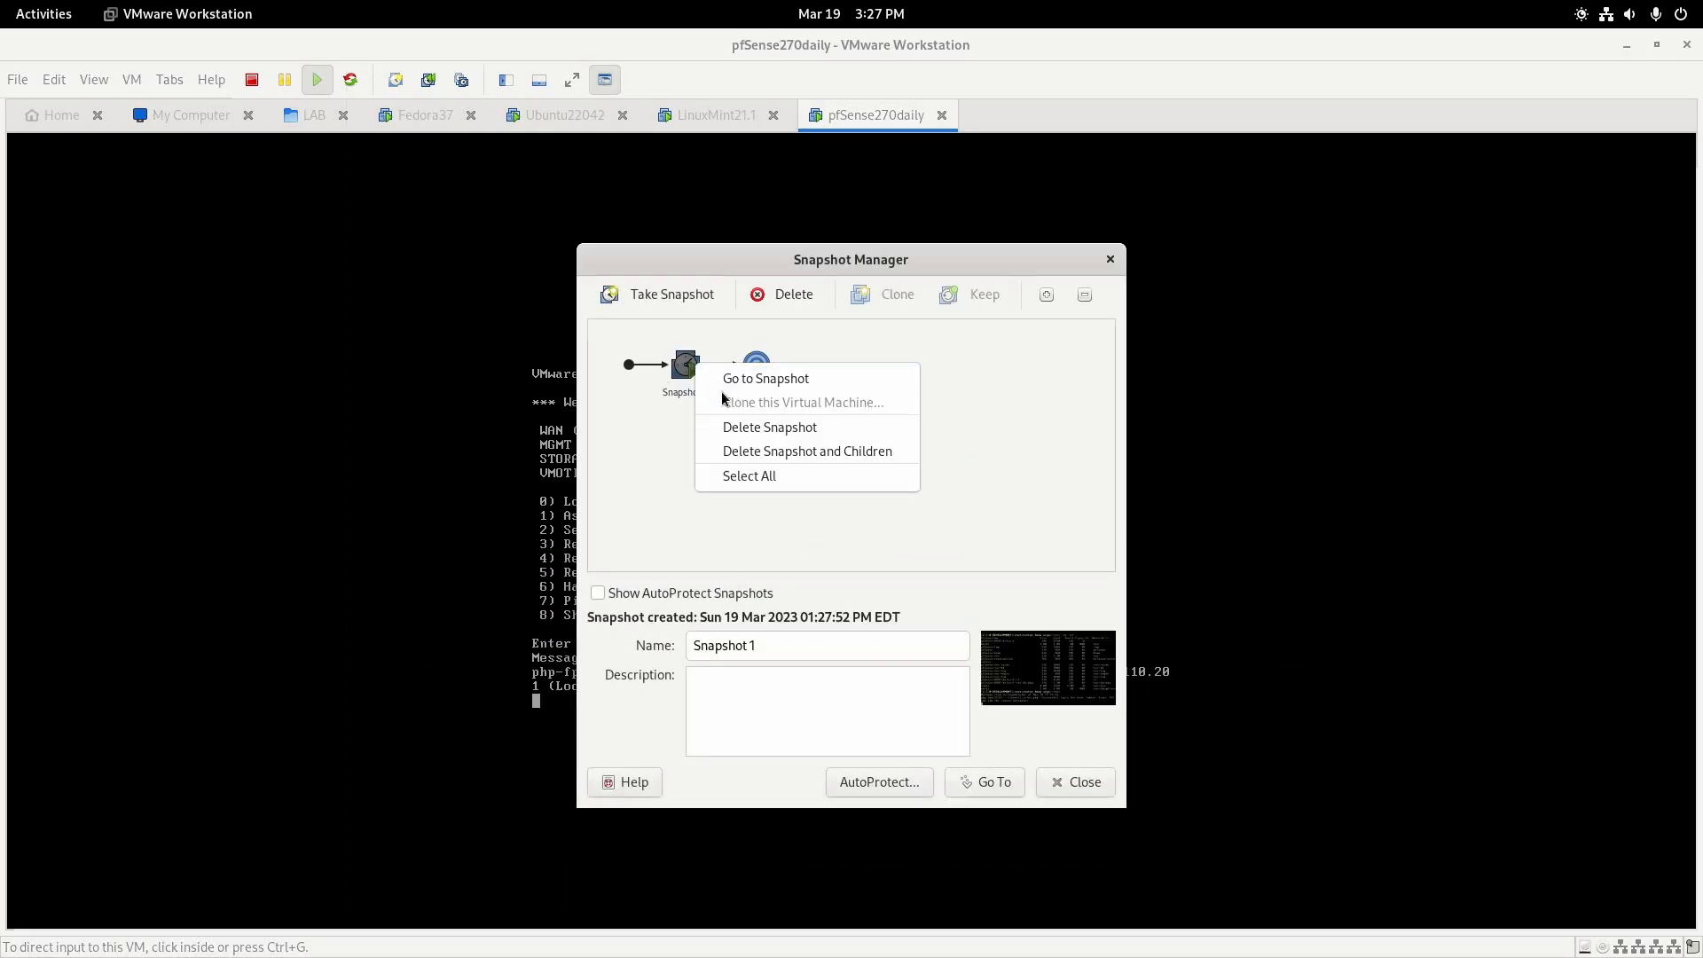
pyautogui.click(768, 427)
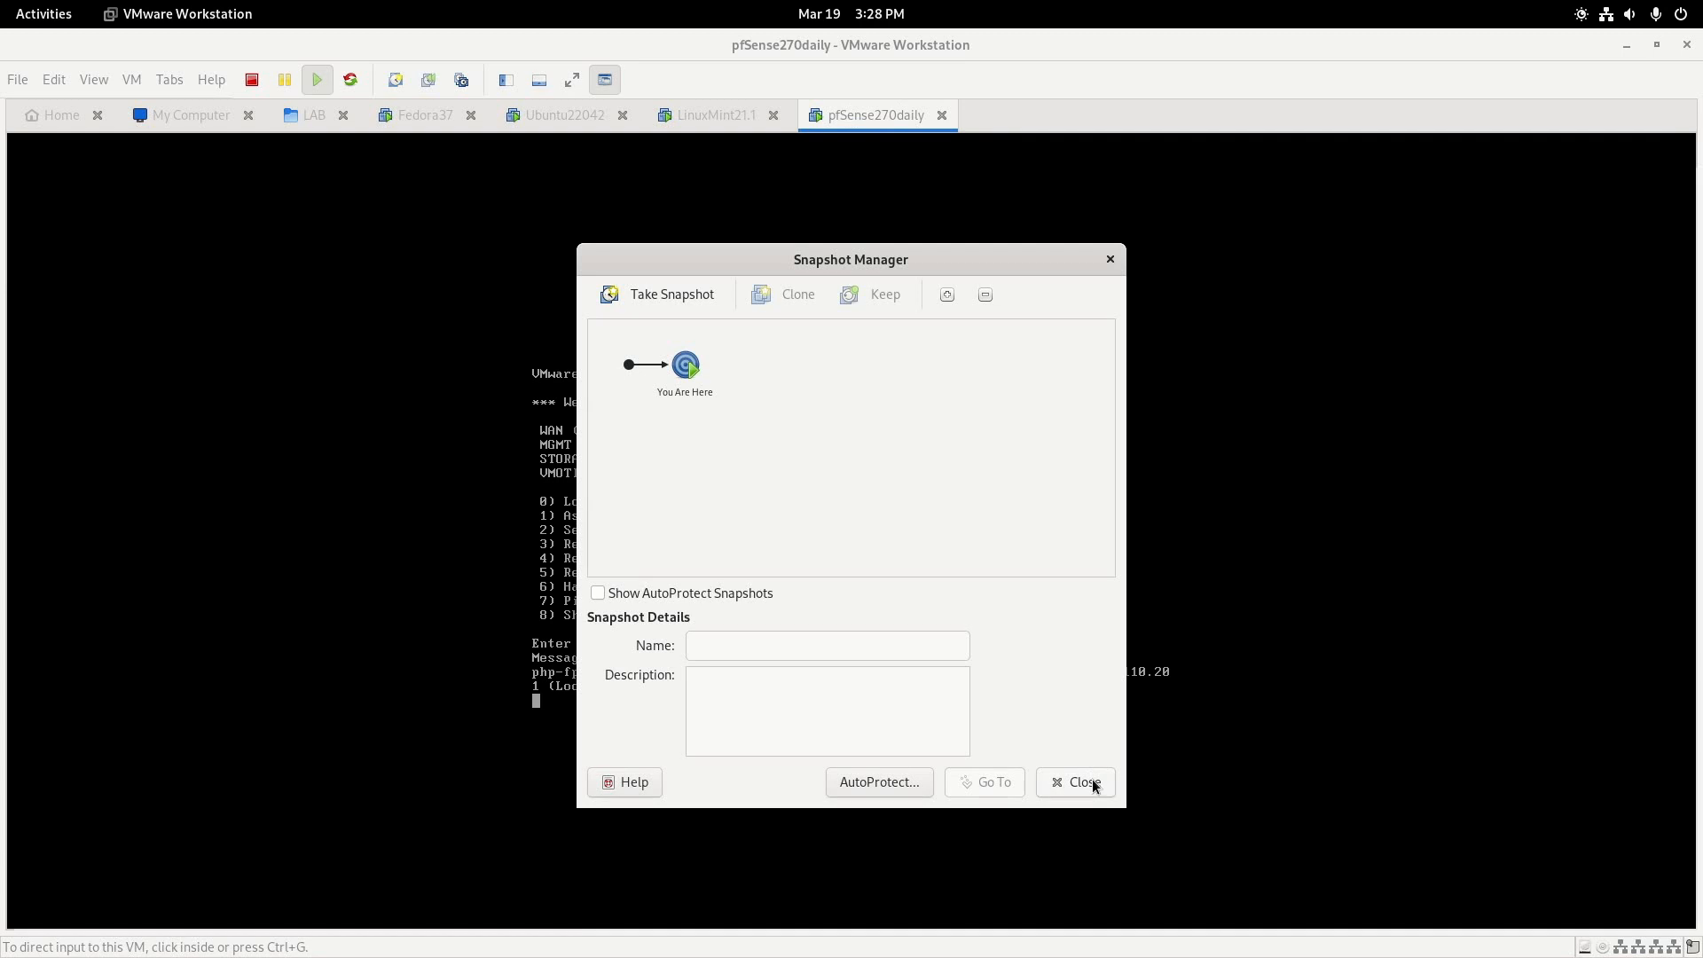
pyautogui.click(1077, 782)
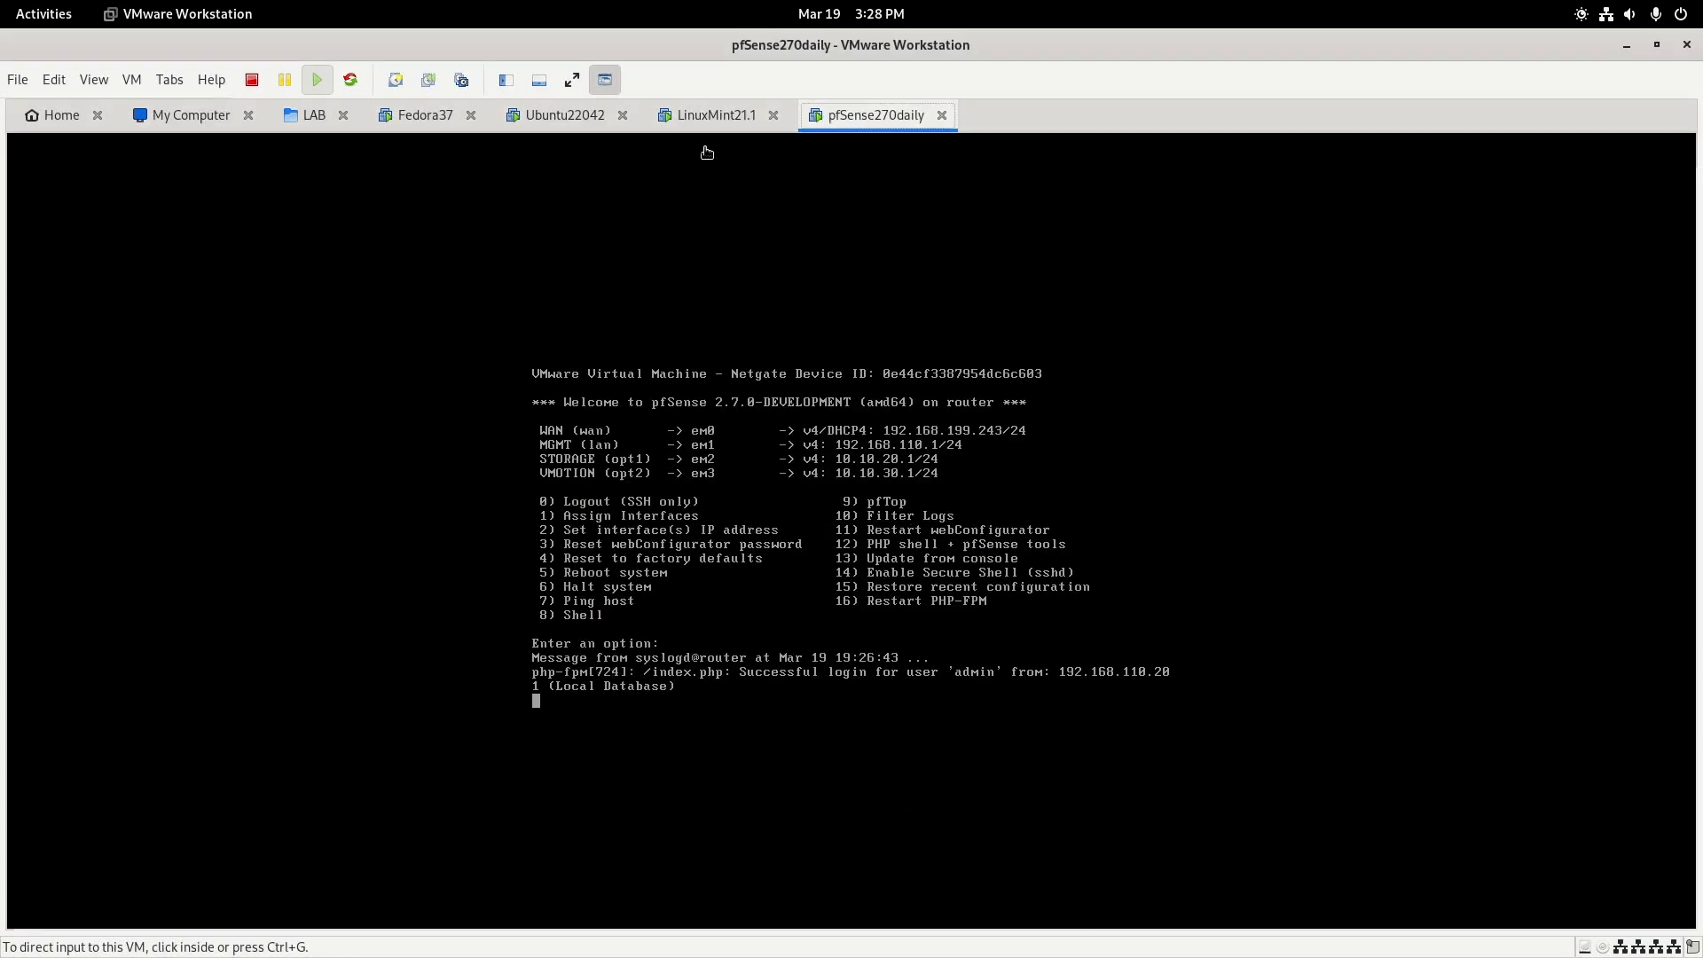